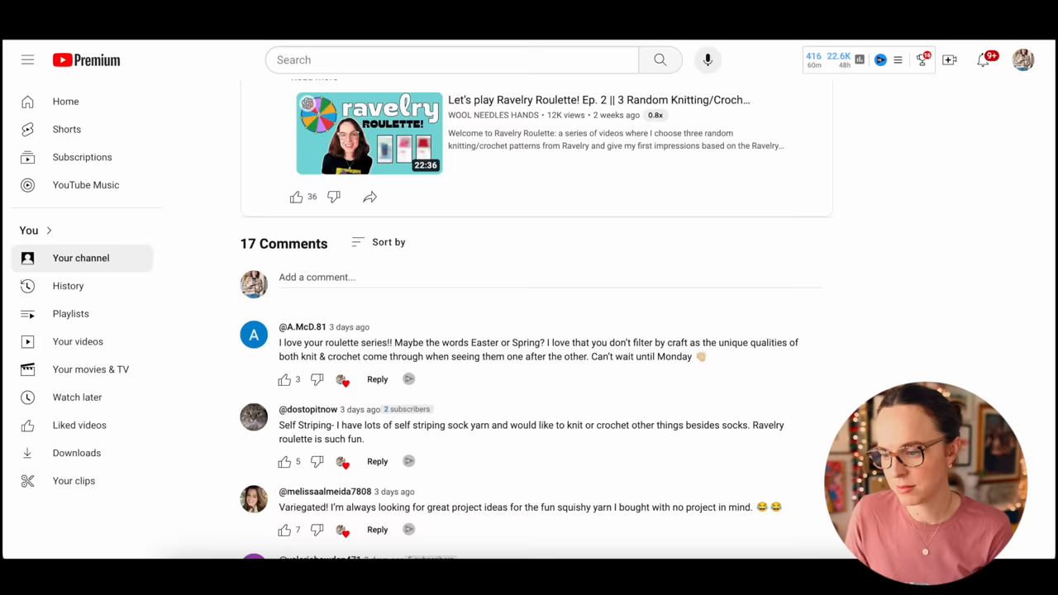
Step: Scroll through the YouTube comments before leaving for Ravelry's Patterns page
scroll("down", 3)
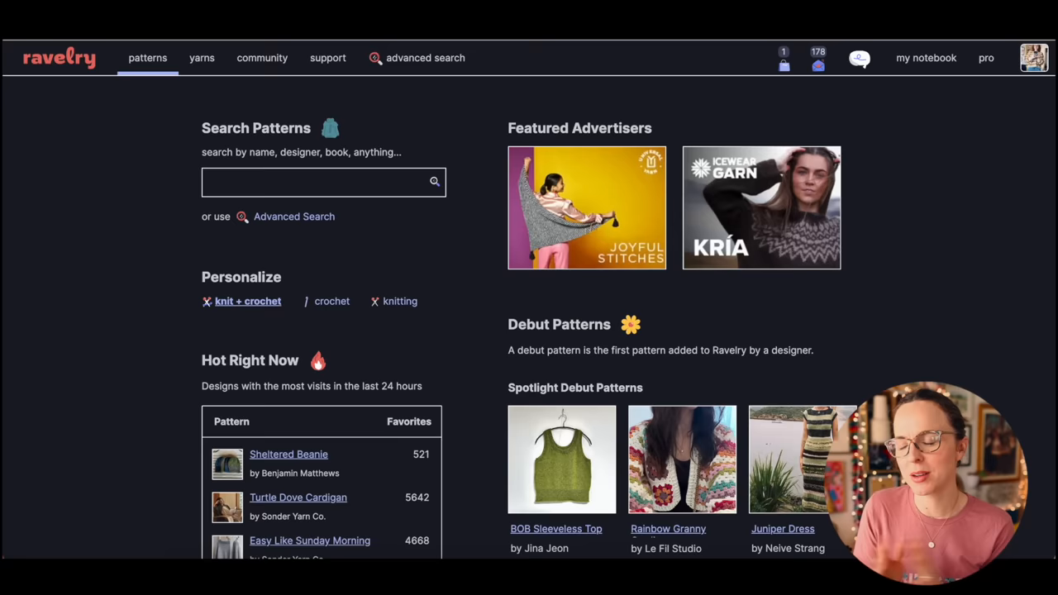
Step: Search Ravelry patterns for 'geek' sorted in random order, then move to Google's number generator
left_click(322, 182)
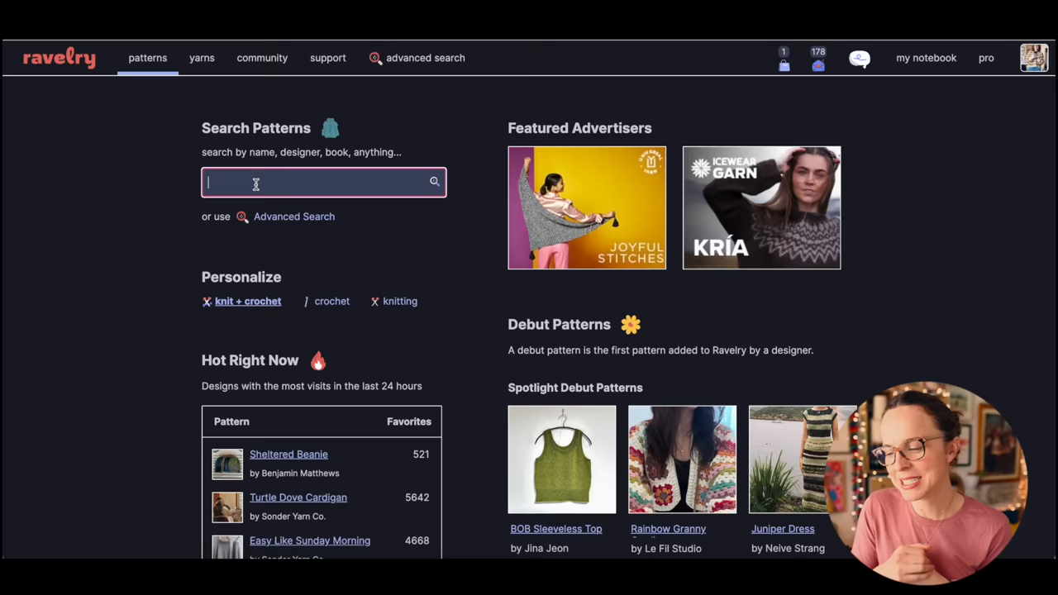
left_click(425, 56)
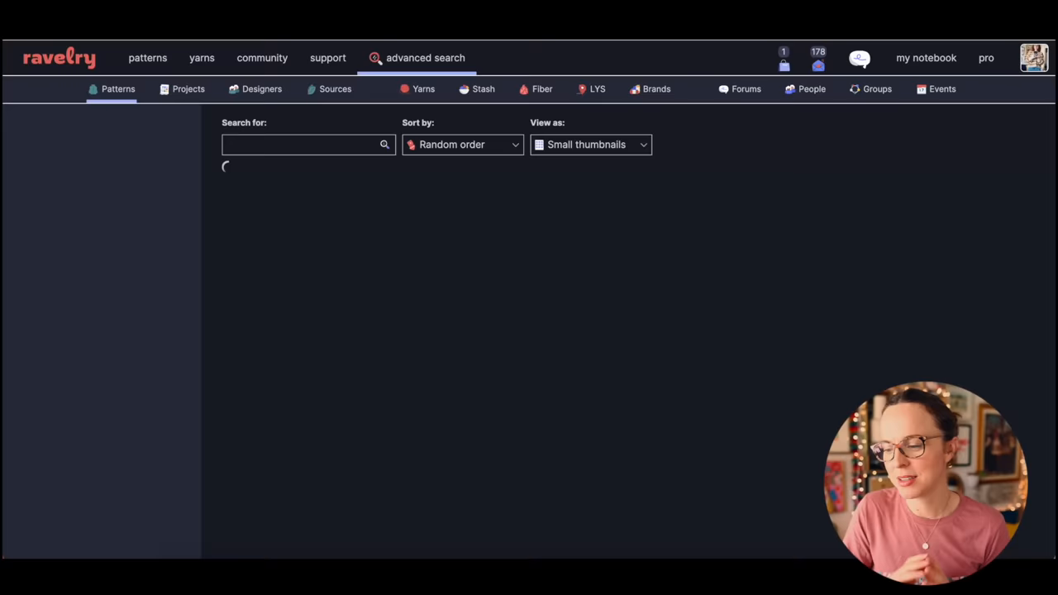
type("geek")
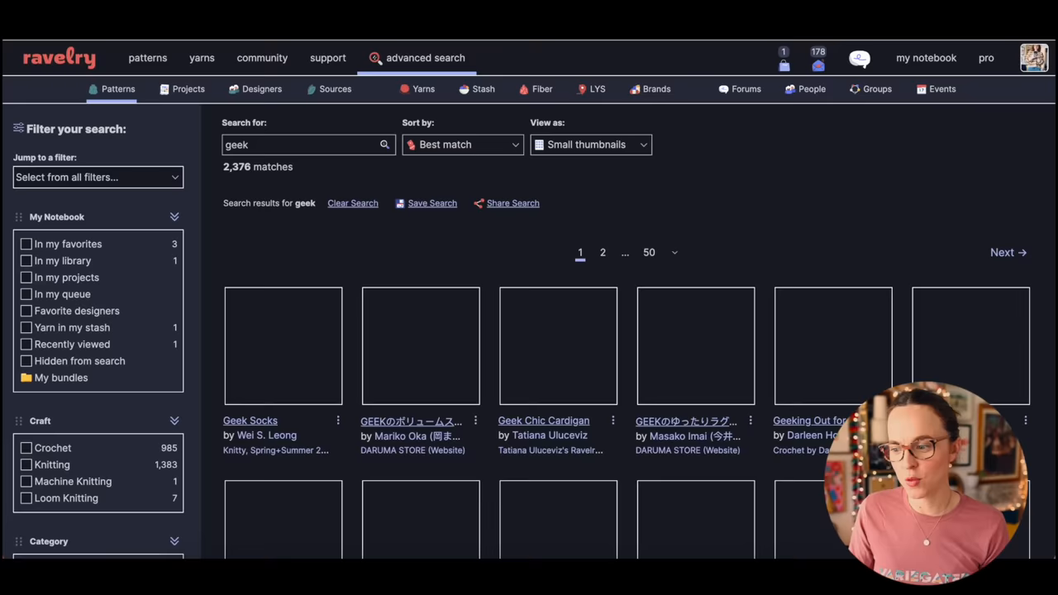
scroll("down", 3)
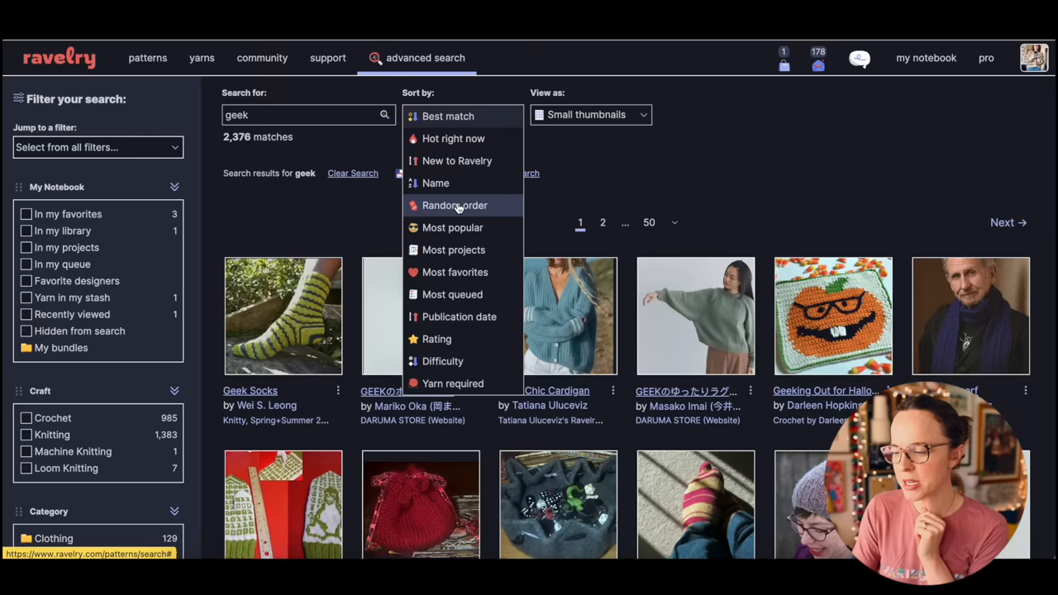
left_click(453, 205)
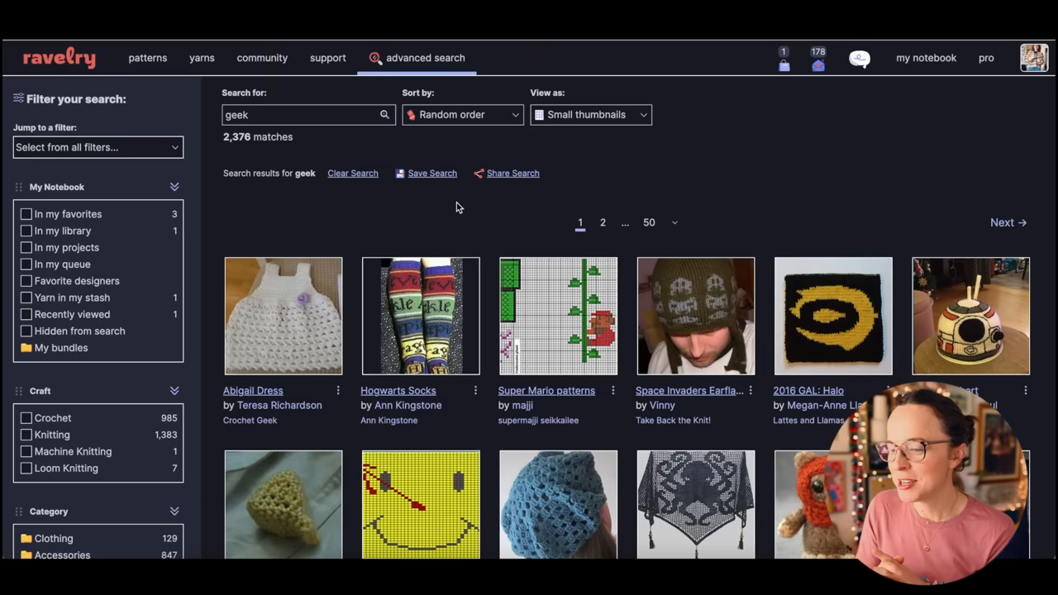
left_click(673, 221)
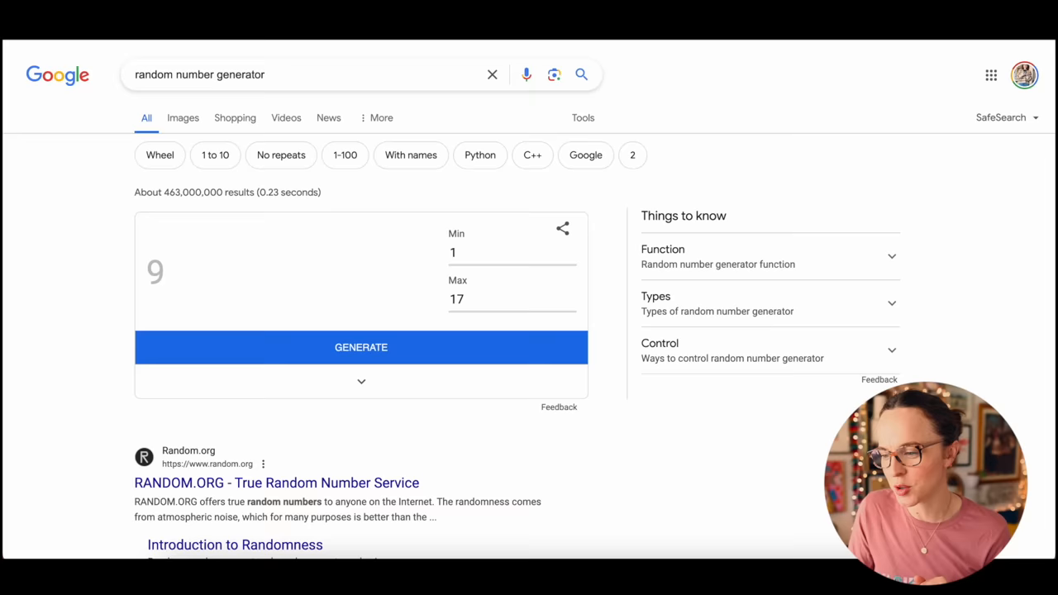
Step: Set the random number generator's maximum to 50 to match the 50 result pages
type("50")
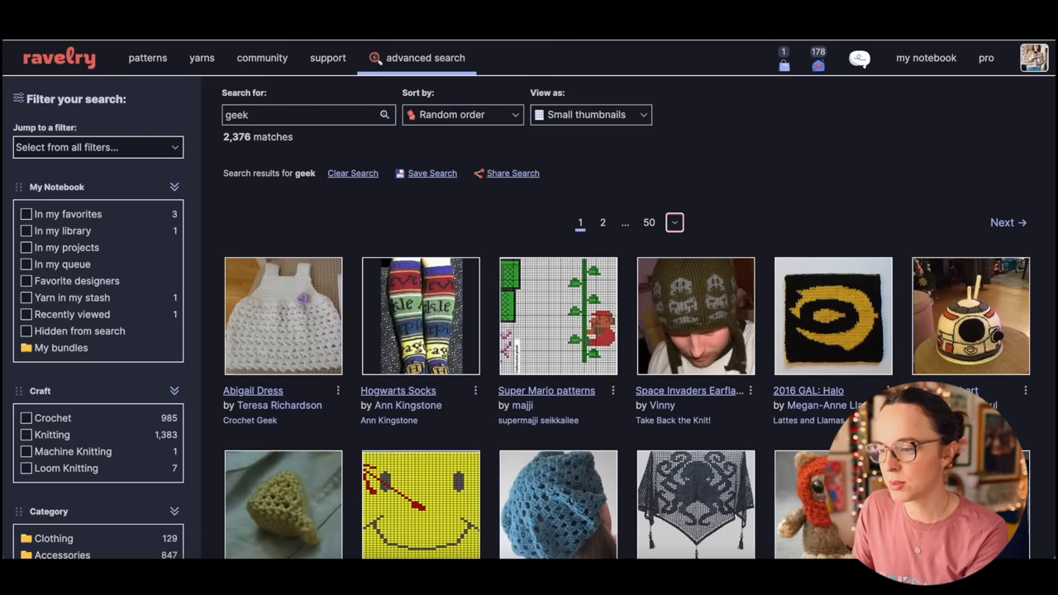
Step: Jump to page 28 of the geek results and look down the pattern grid
left_click(675, 222)
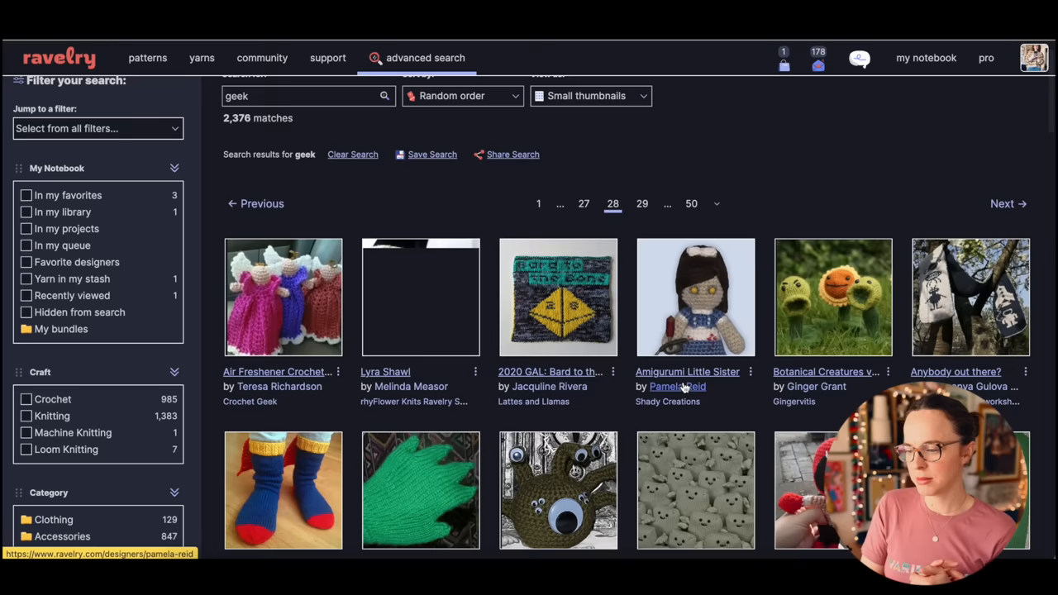
scroll("down", 3)
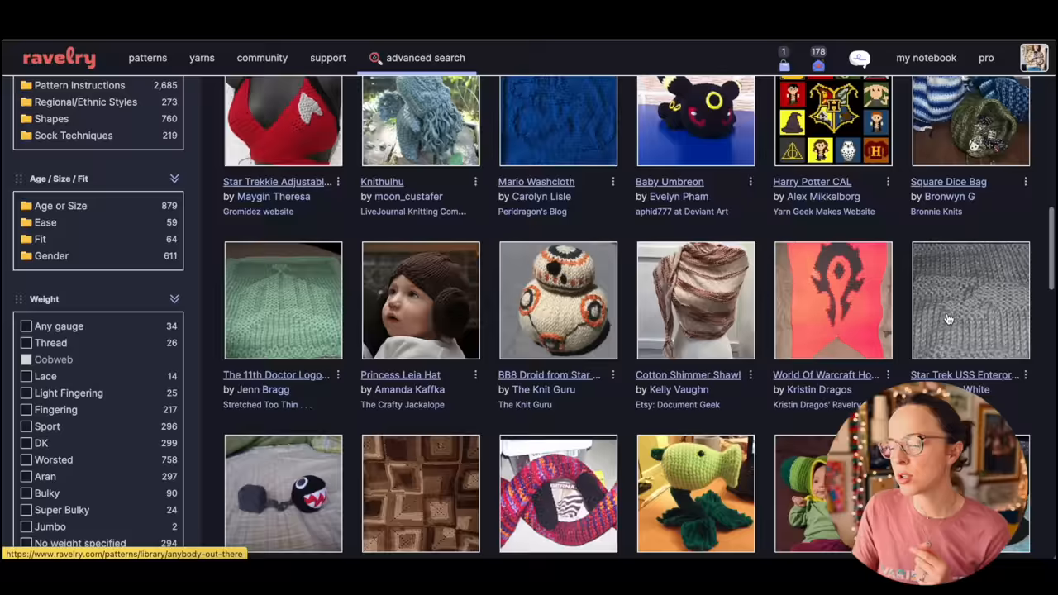
scroll("down", 3)
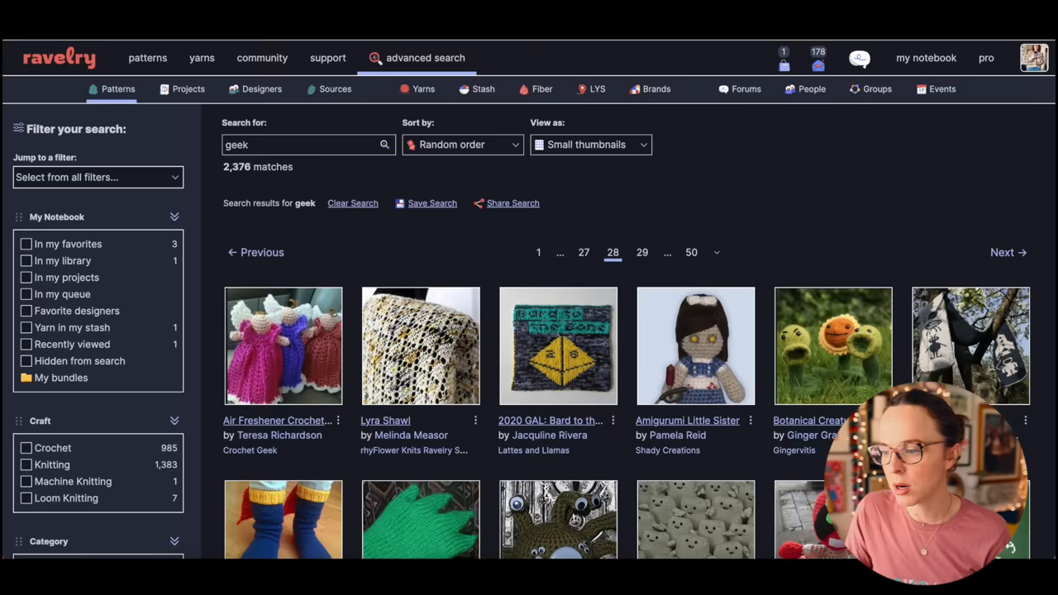
mouse_move(420, 345)
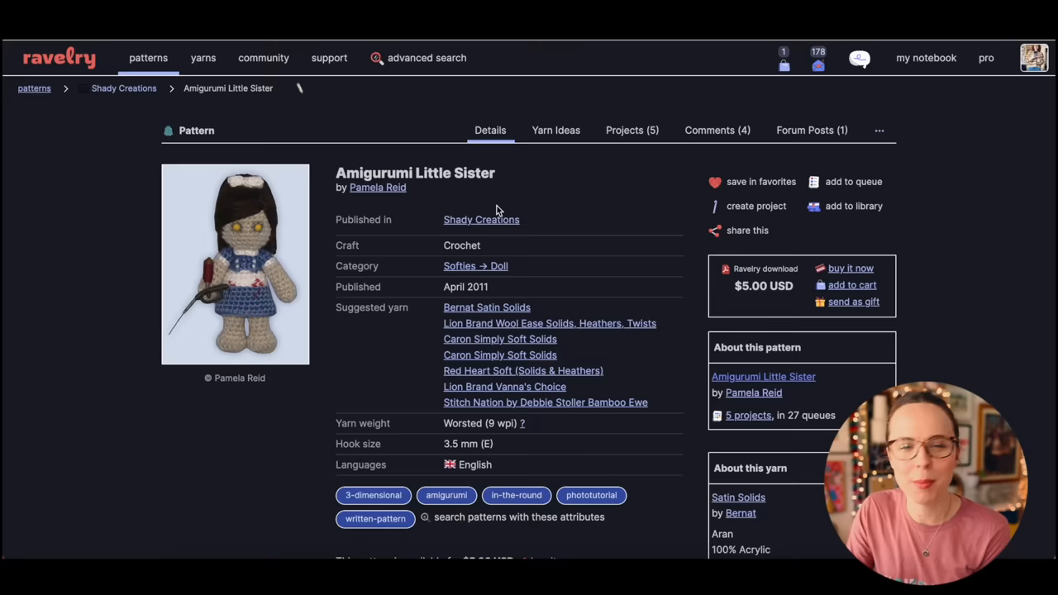
Step: Enlarge the Little Sister doll photo, then read through the pattern's details and description
left_click(234, 264)
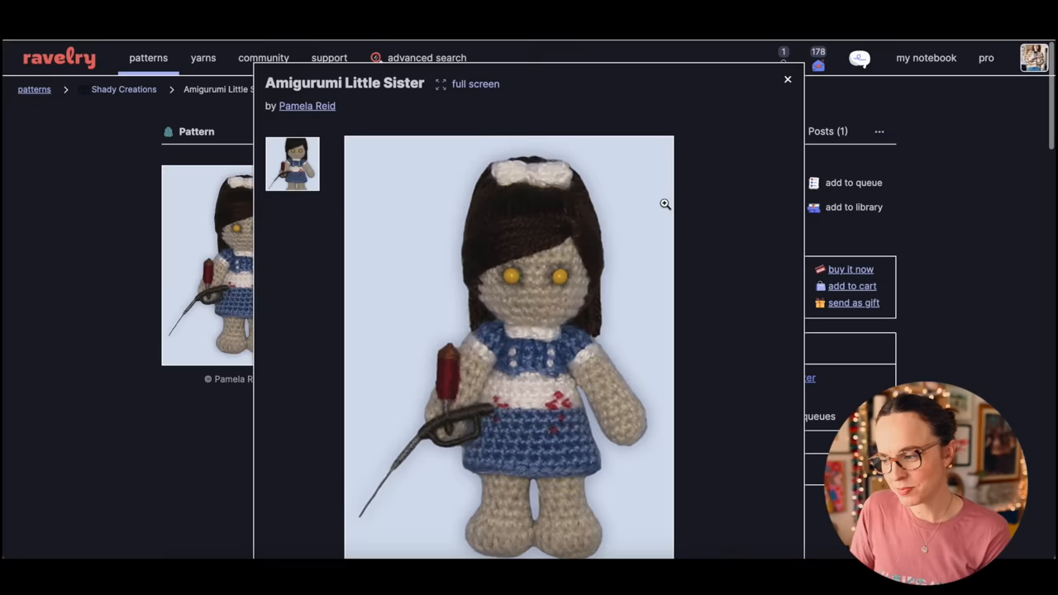
left_click(787, 79)
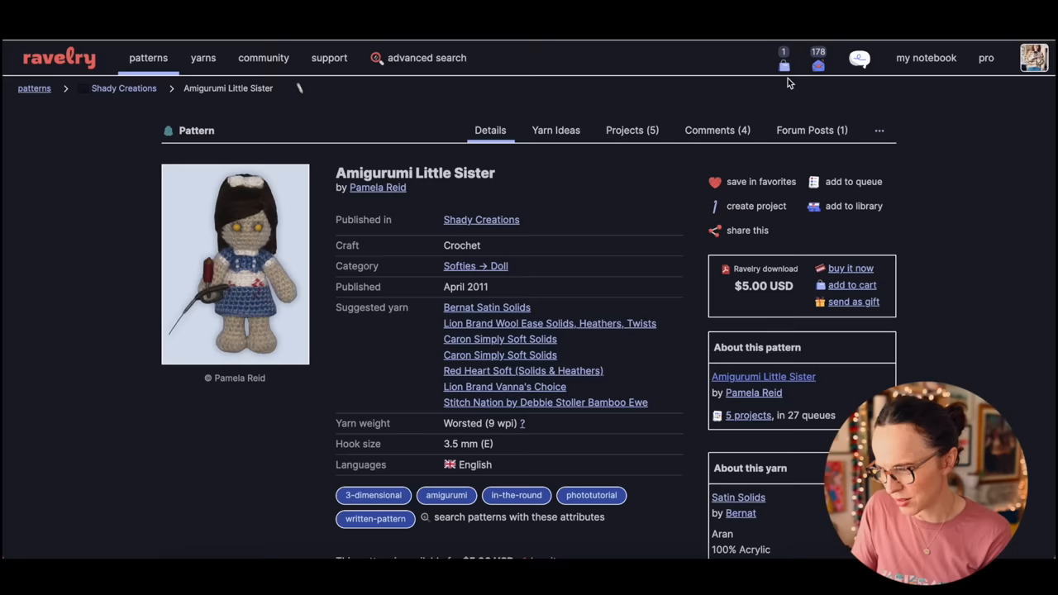
scroll("down", 3)
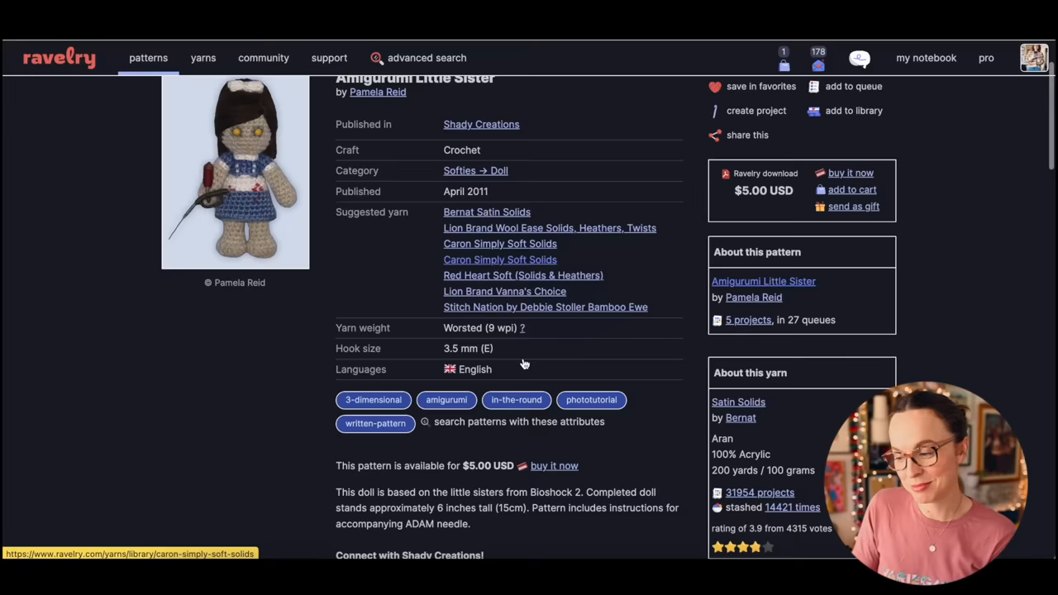
scroll("down", 3)
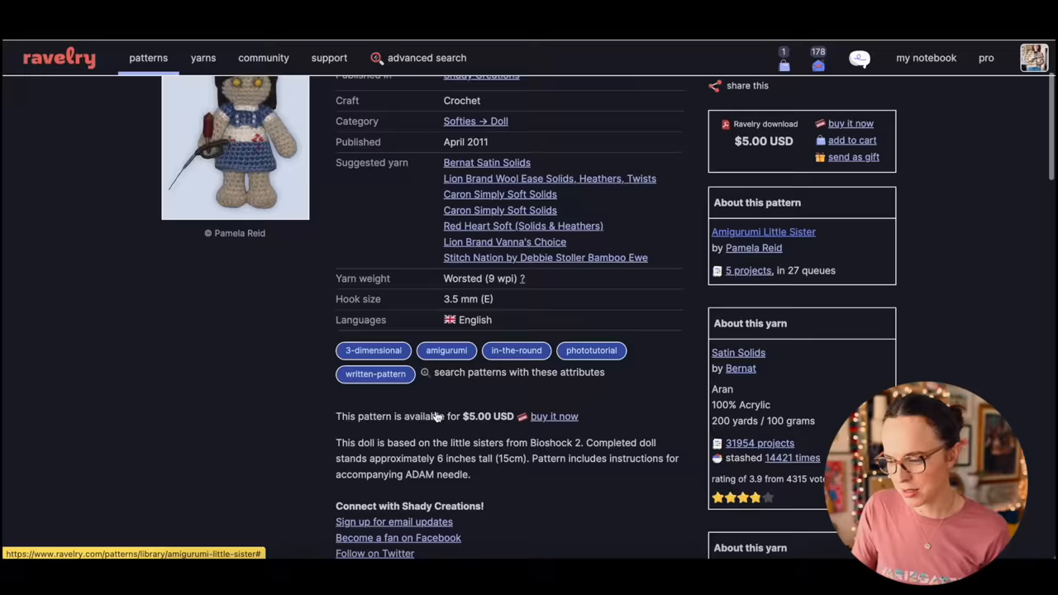
scroll("down", 3)
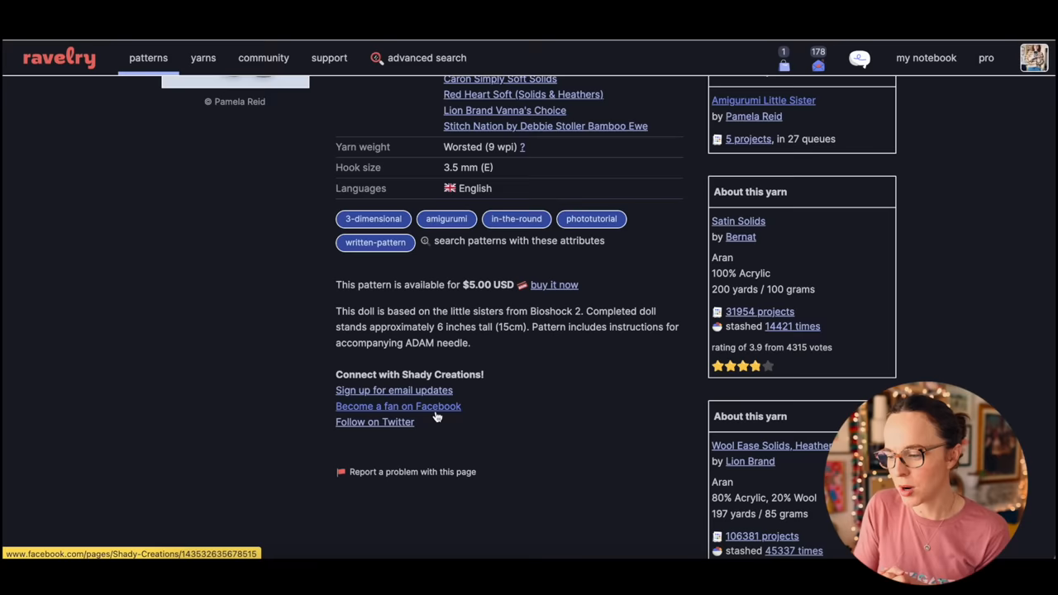
scroll("up", 3)
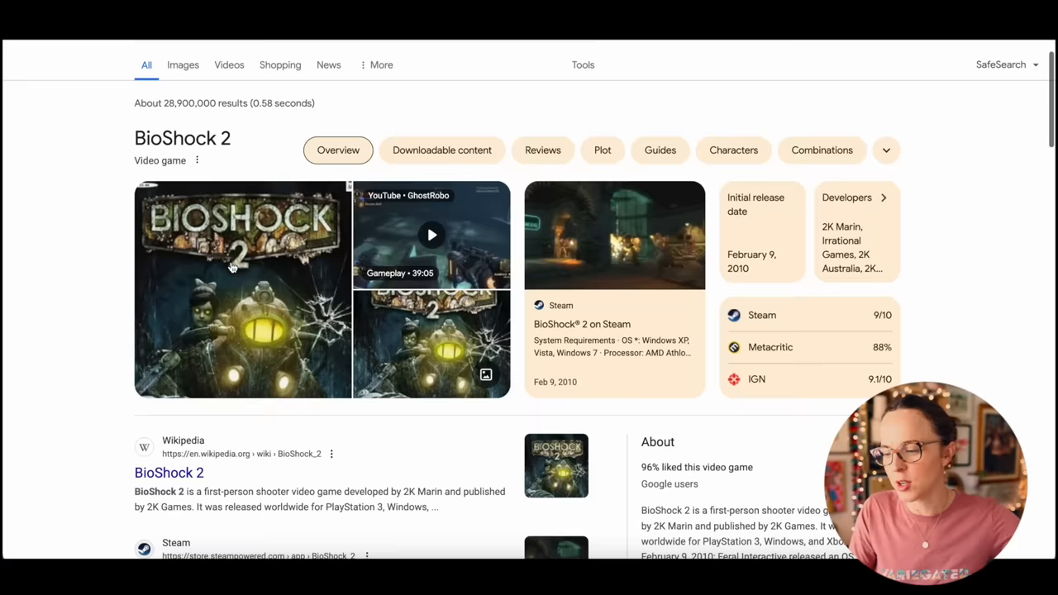
Step: View the BioShock 2 cover, then browse image results for 'bioshock 2 little sister'
left_click(239, 290)
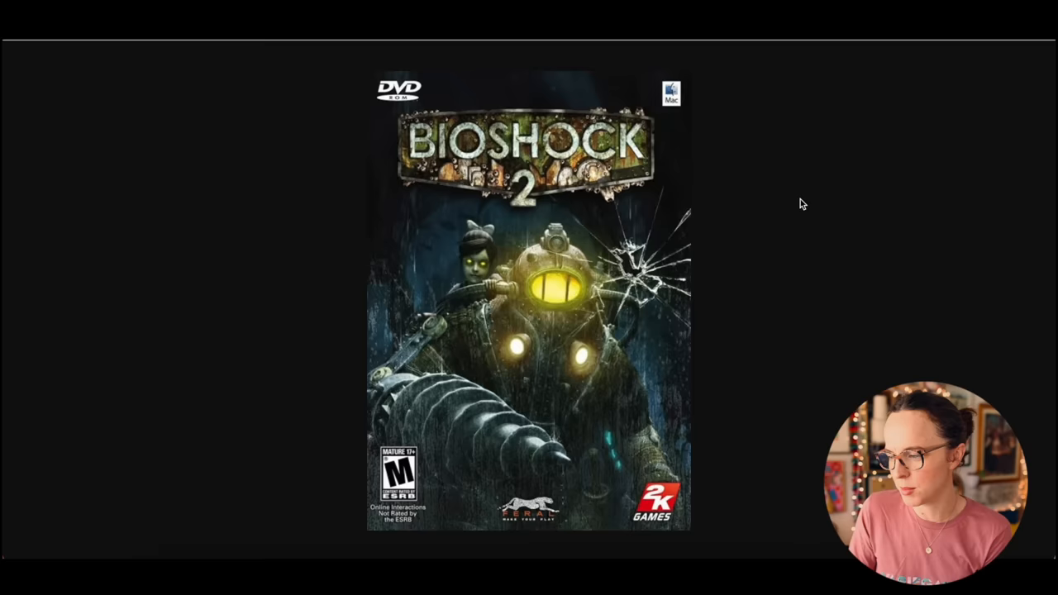
mouse_move(816, 180)
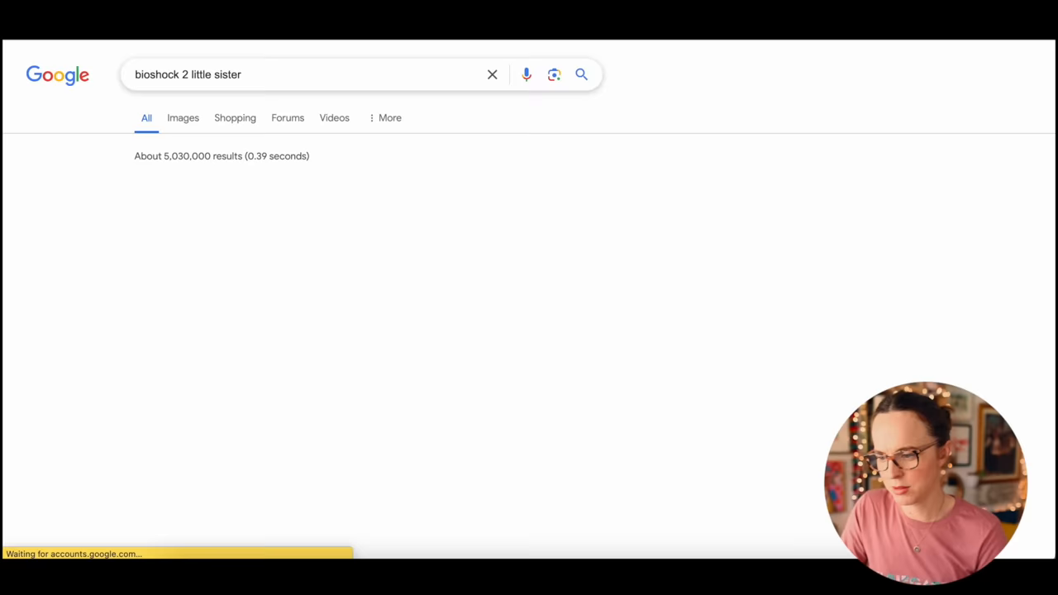
left_click(182, 117)
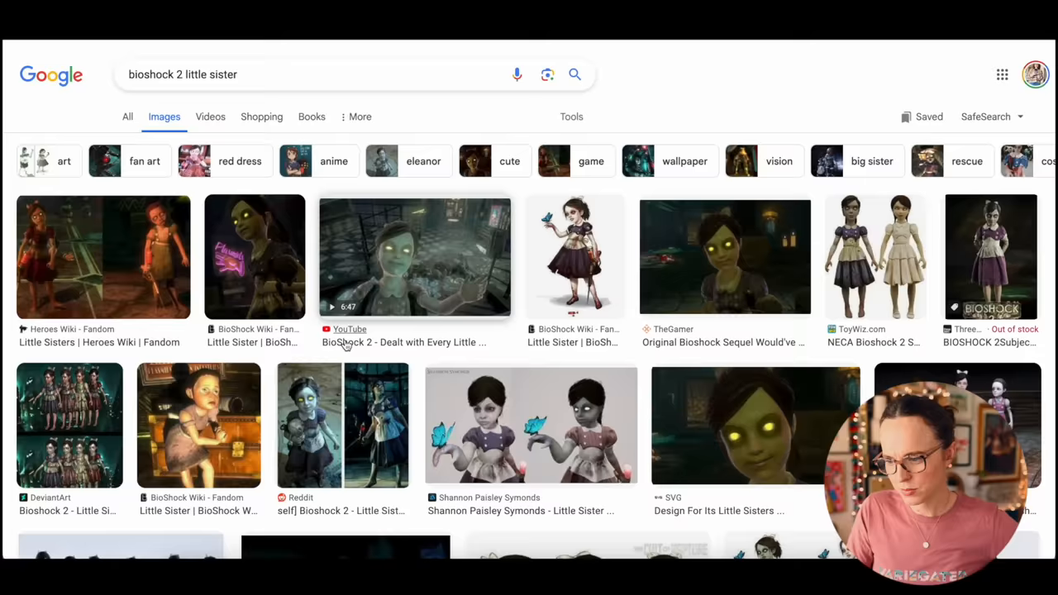
scroll("down", 3)
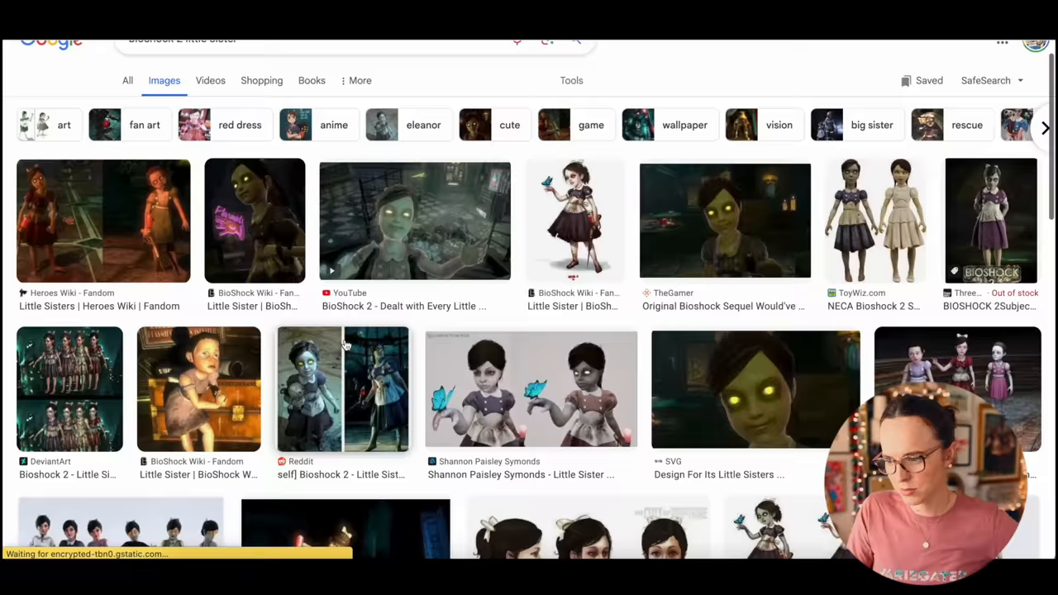
scroll("down", 3)
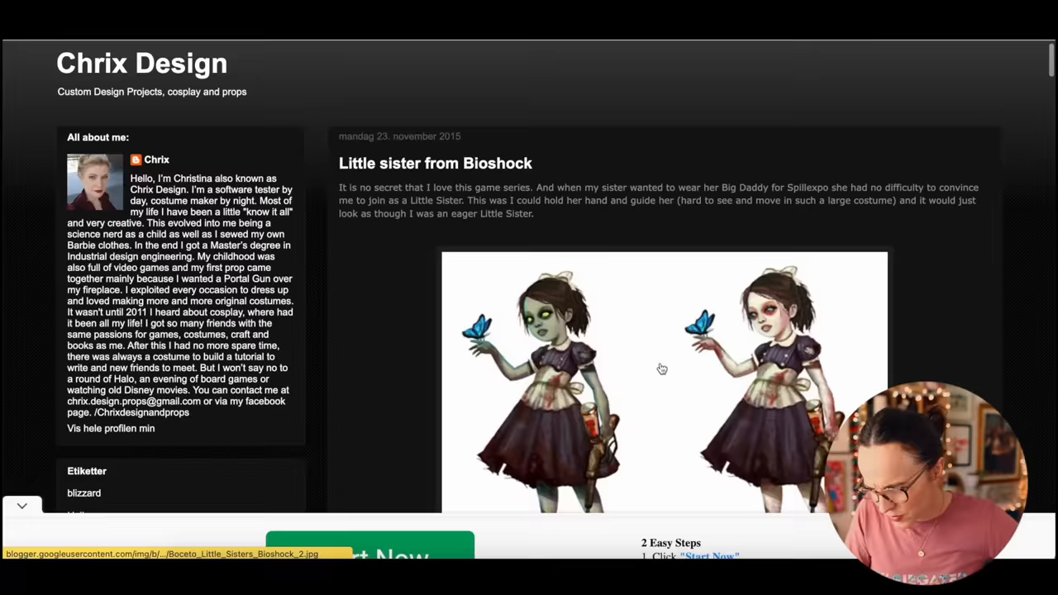
scroll("down", 3)
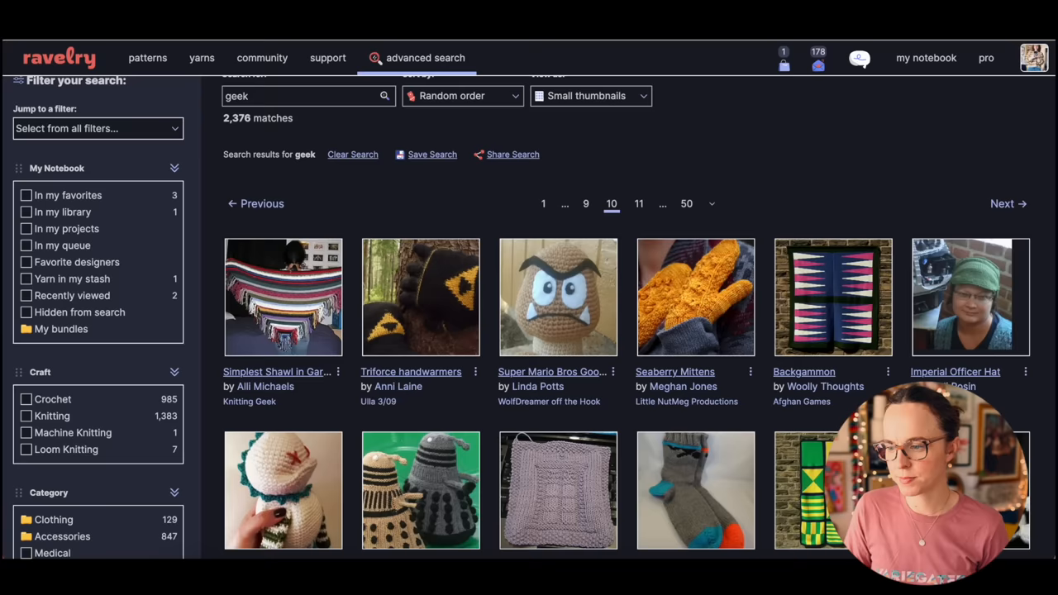
Step: Pick the Link gauntlets pattern by clairefun from further down the results grid
scroll("down", 3)
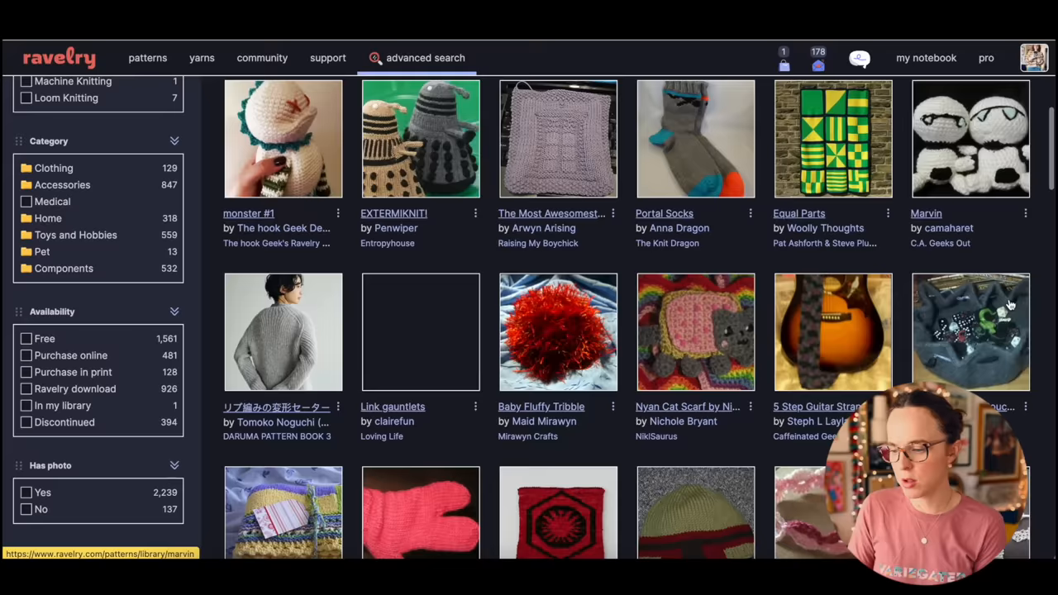
left_click(393, 407)
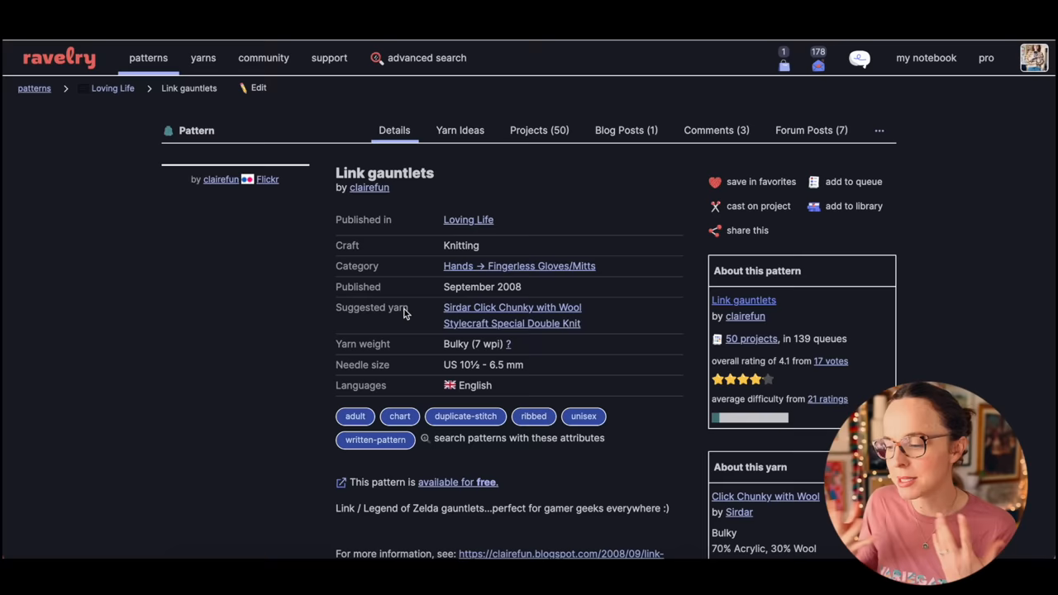
left_click(539, 129)
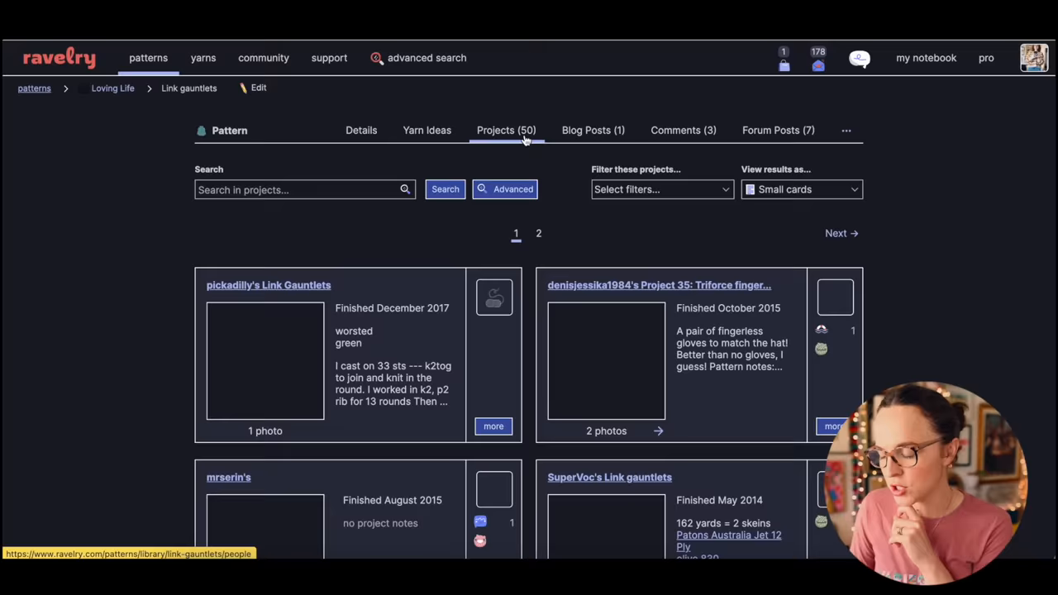
left_click(605, 360)
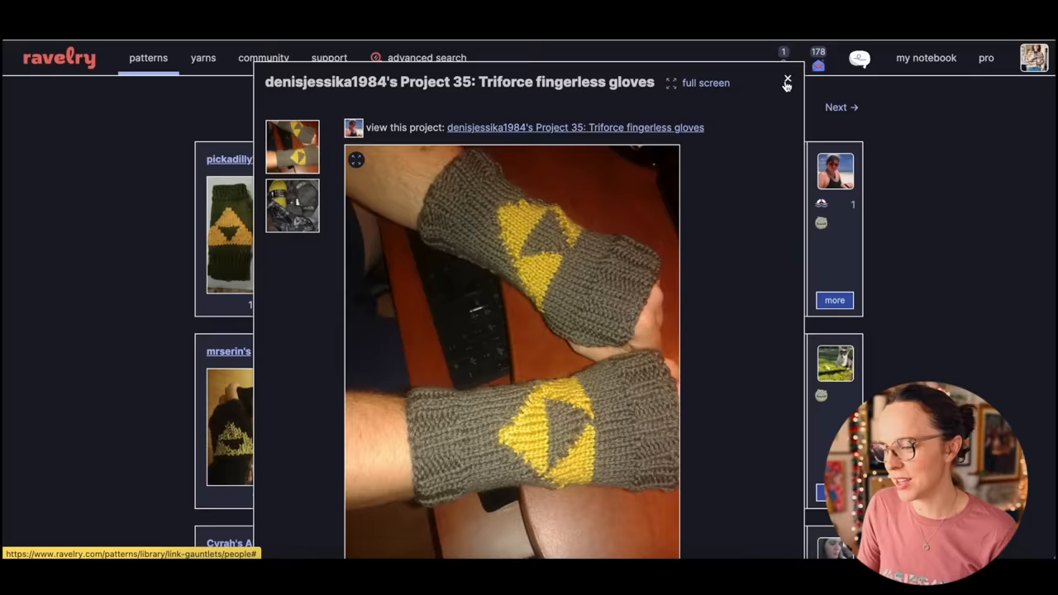
left_click(840, 106)
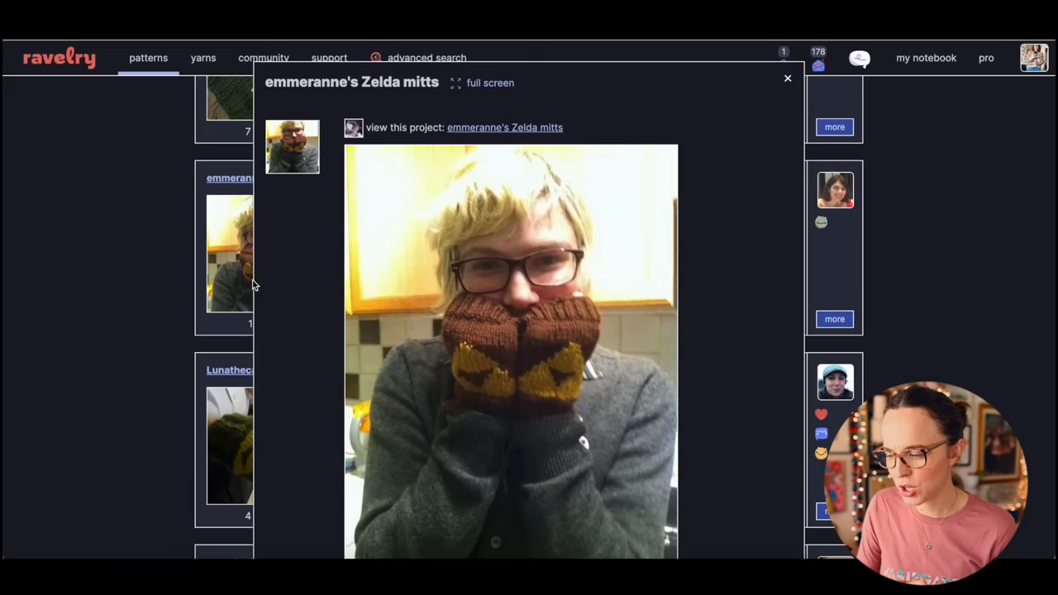
left_click(787, 79)
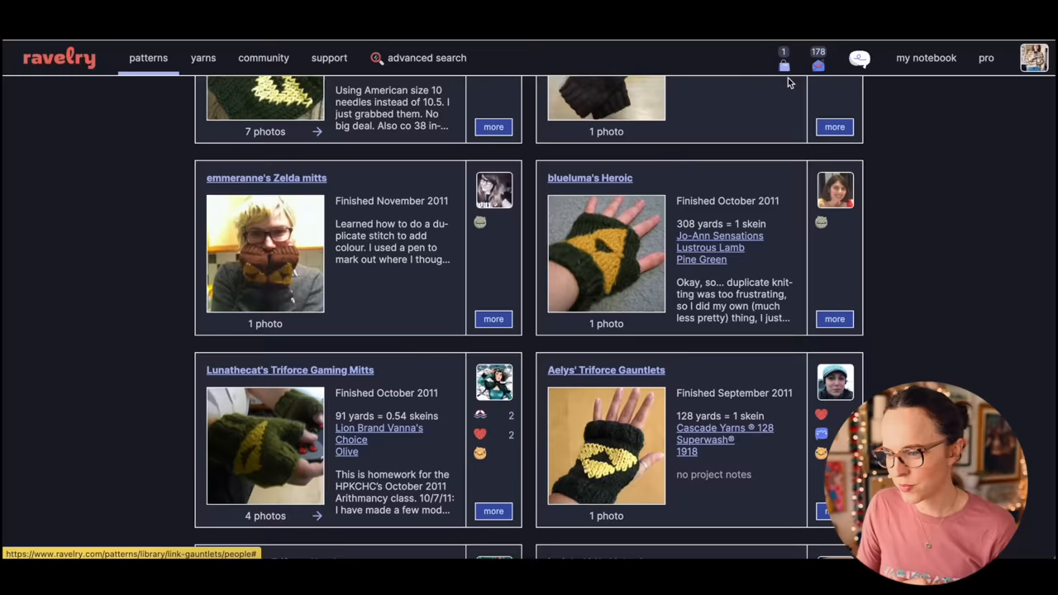
scroll("down", 3)
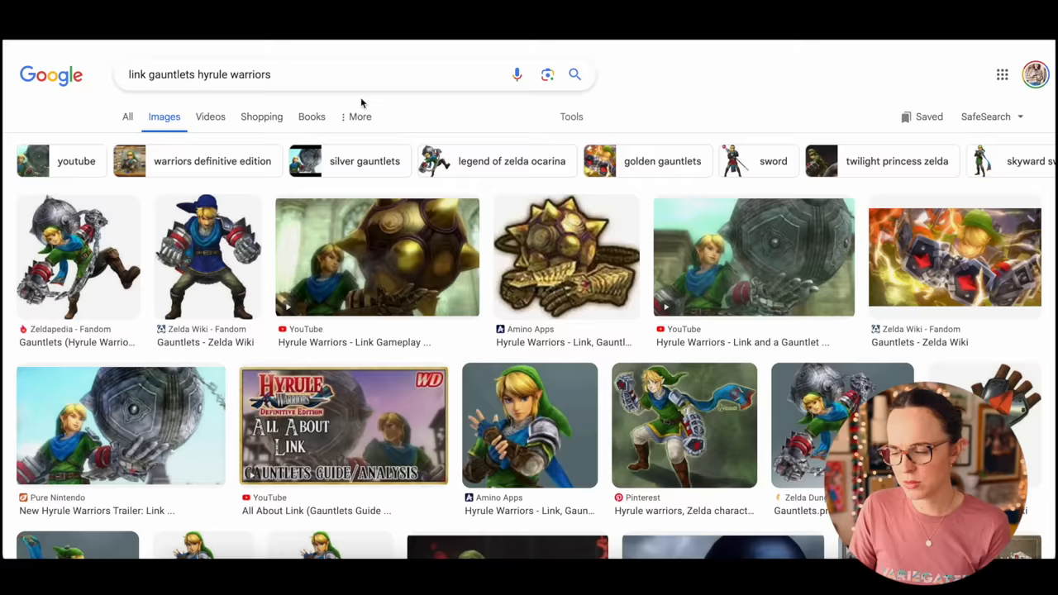
Step: Browse Google Images results for Link from The Legend of Zelda
scroll("down", 3)
type("link legend of zelda")
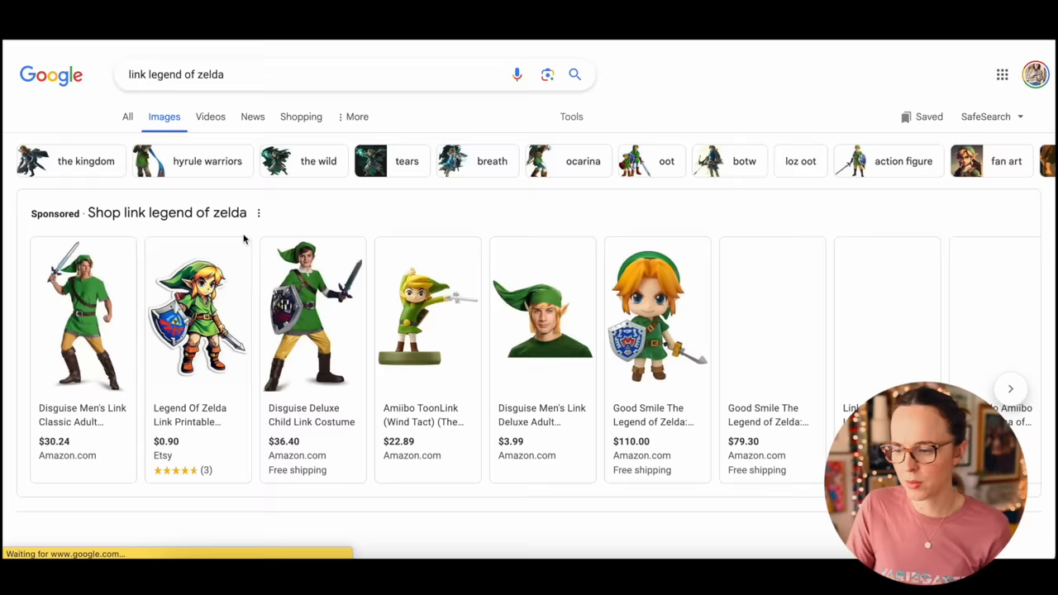
scroll("down", 3)
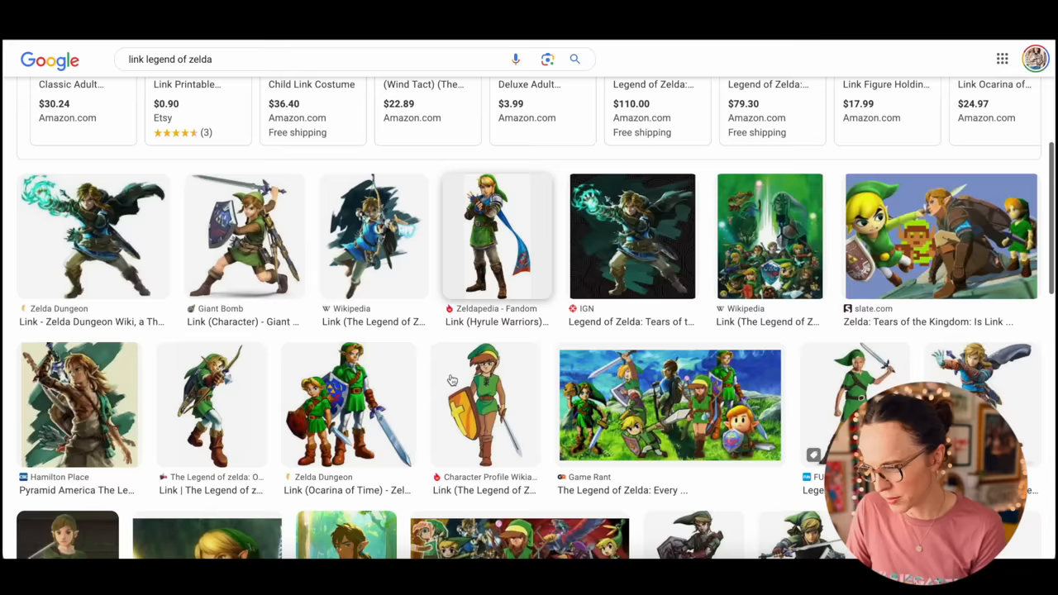
scroll("down", 3)
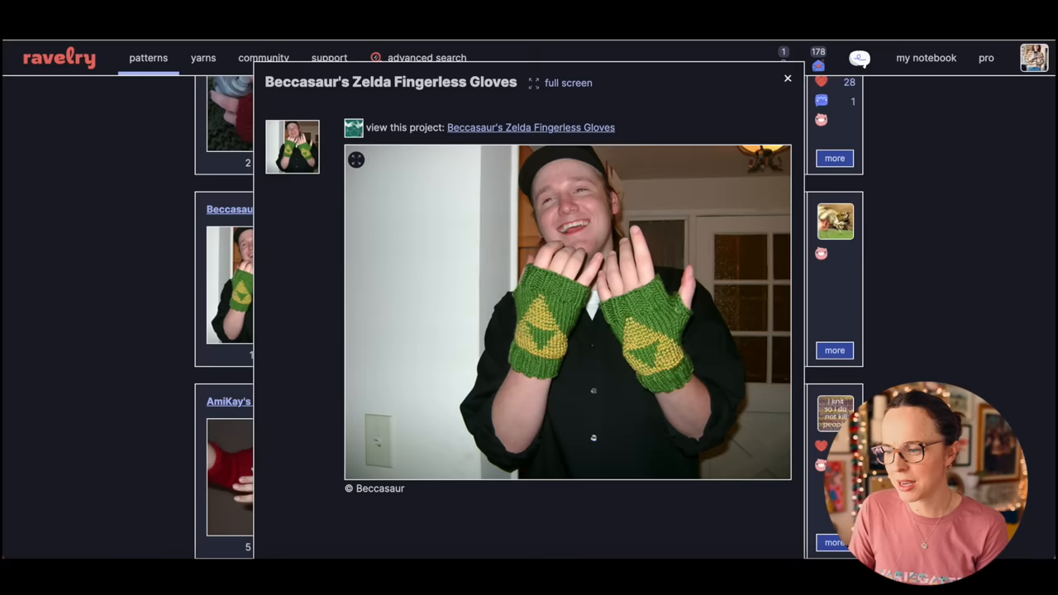
left_click(787, 78)
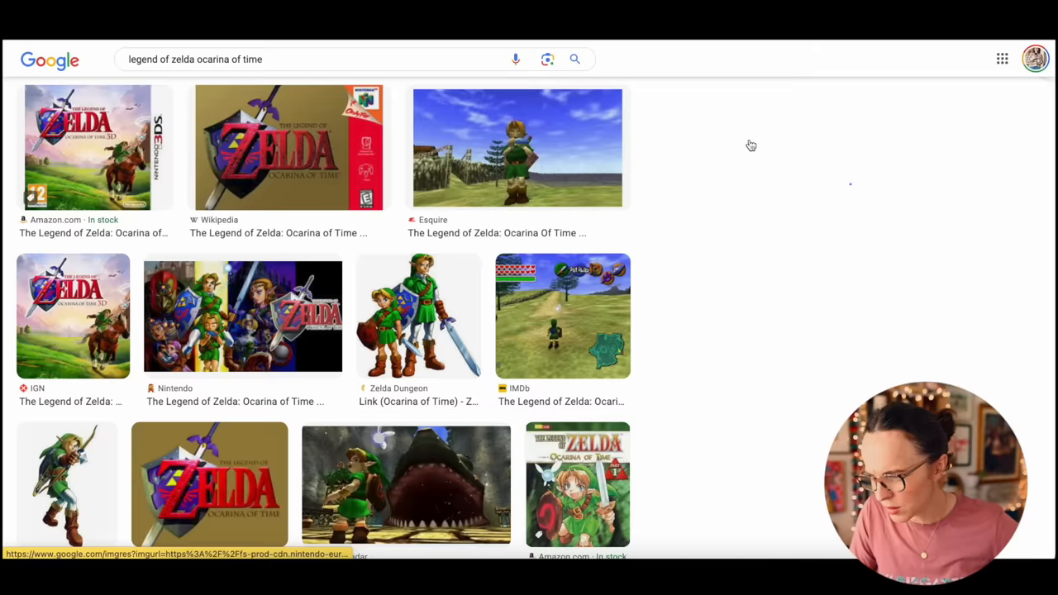
Step: View an Ocarina of Time reference image from the Google Images results
left_click(418, 312)
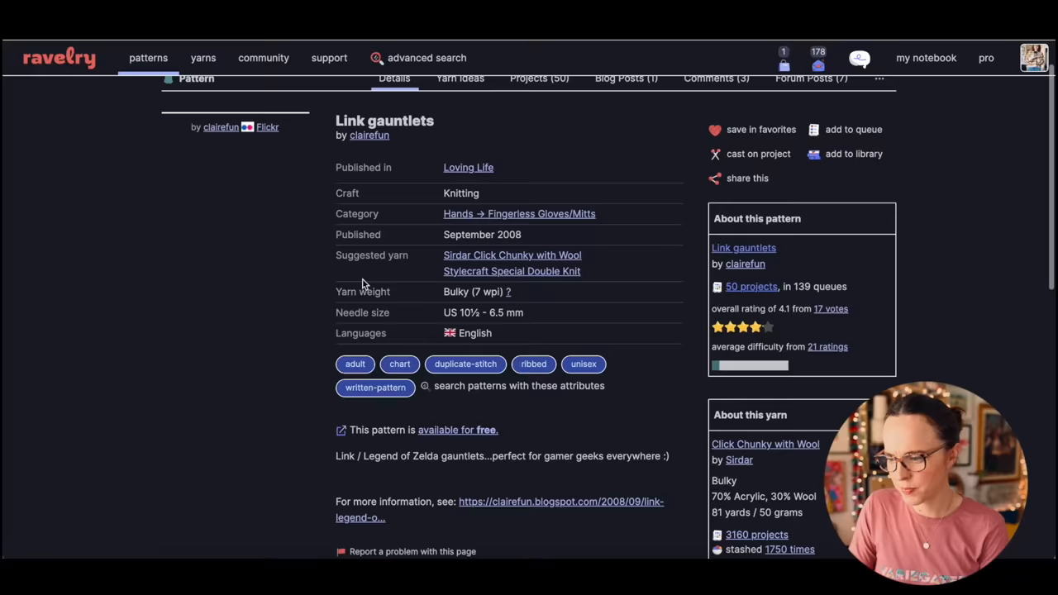
Step: Show the three comments on the Link gauntlets pattern, sorted oldest first
scroll("down", 3)
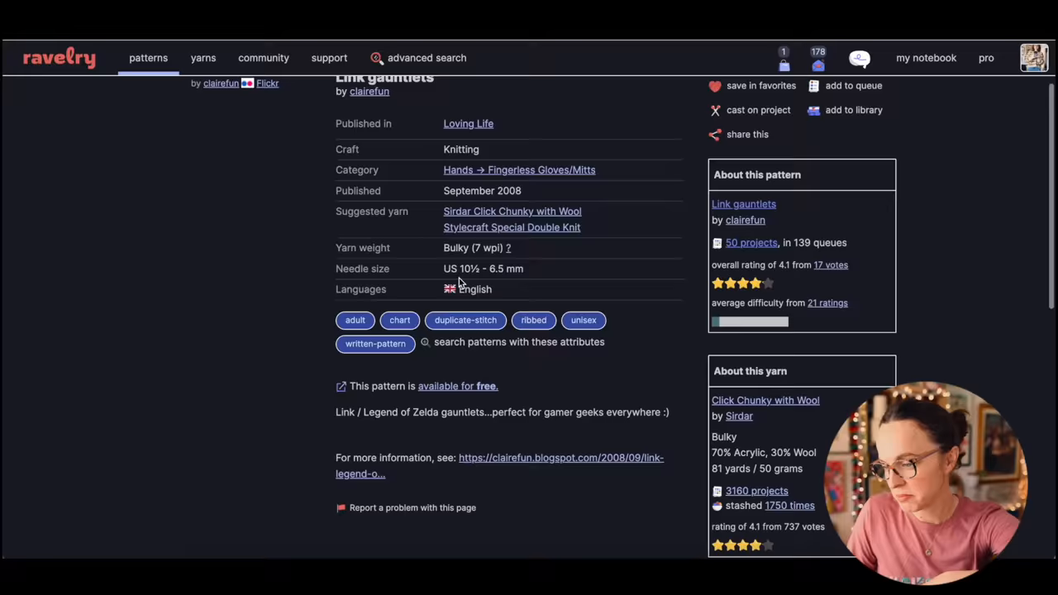
left_click(683, 129)
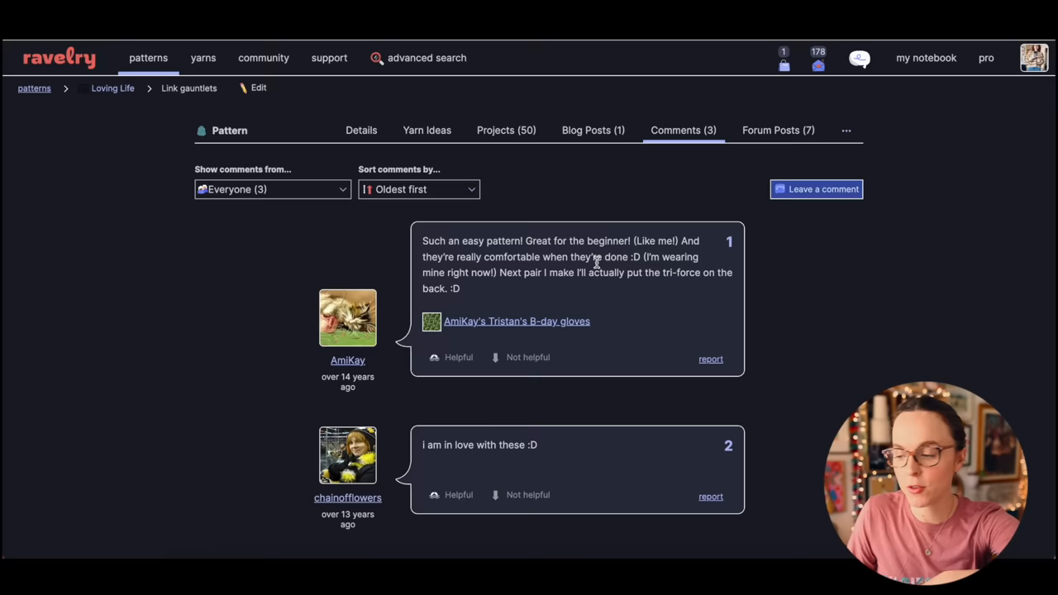
Step: Finish reading the Link gauntlets comments and return to the random-order geek search results
scroll("down", 3)
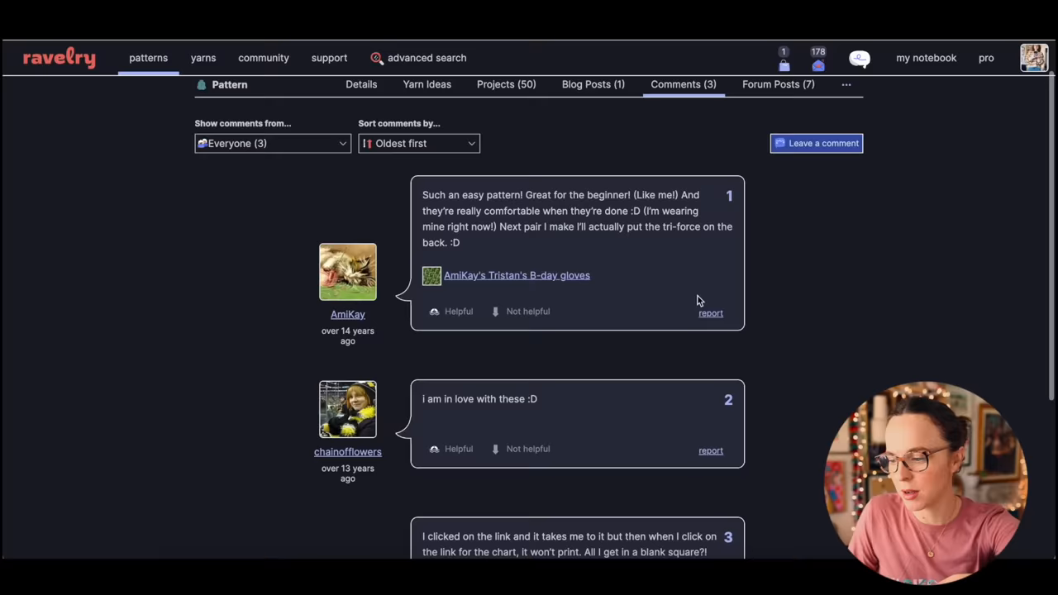
scroll("down", 3)
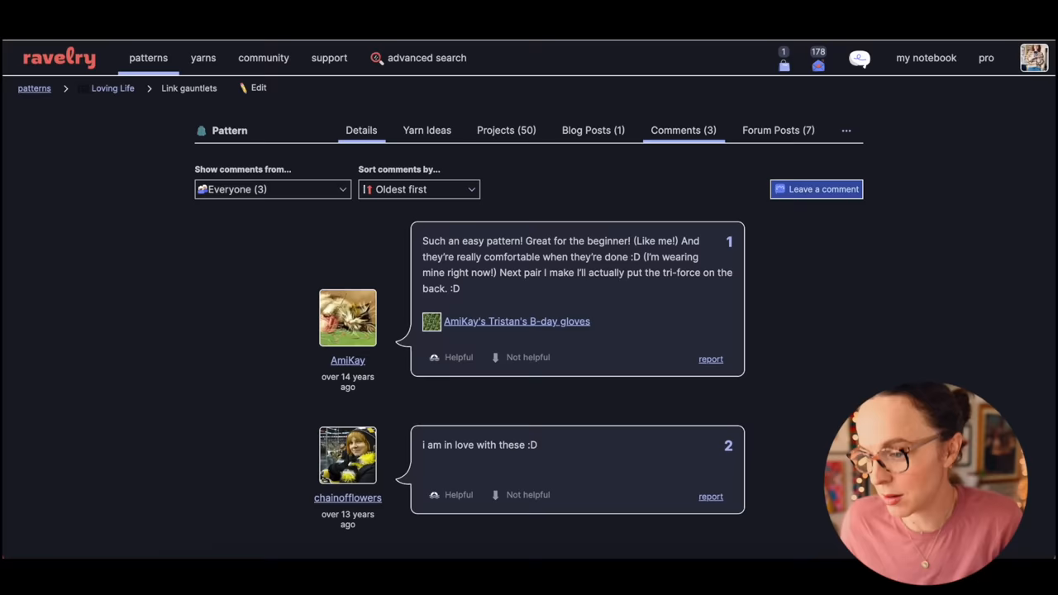
left_click(505, 129)
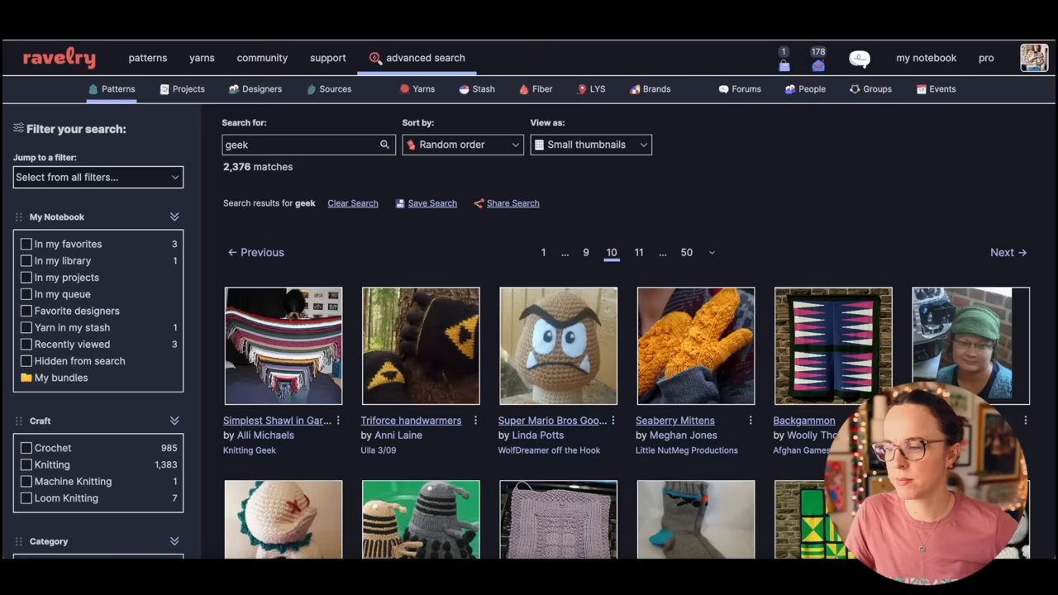
Step: Scroll the geek results toward the Porg crochet pattern by The Geeky Hooker
scroll("down", 3)
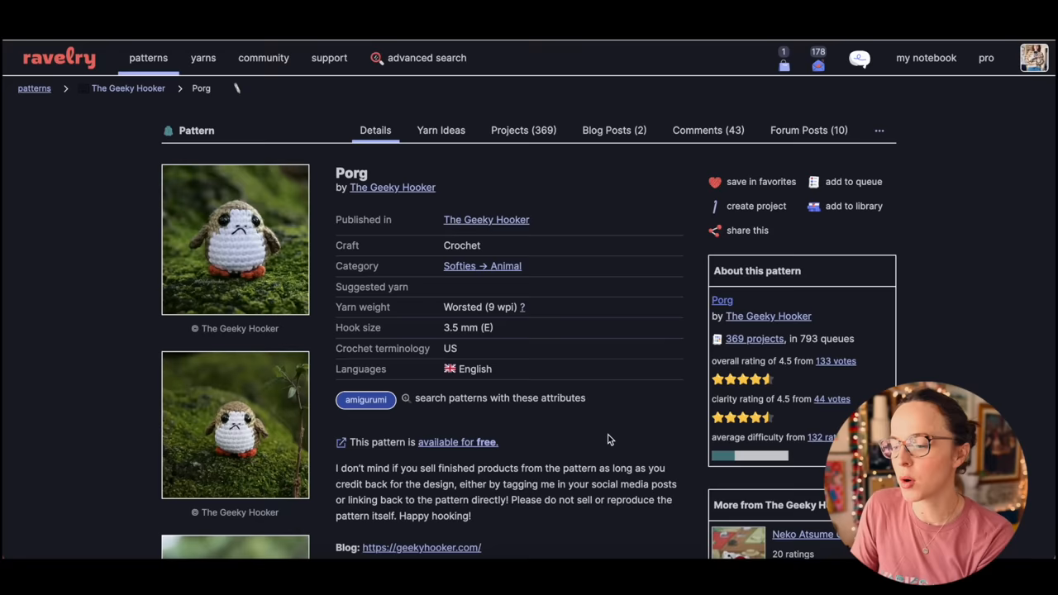
mouse_move(281, 294)
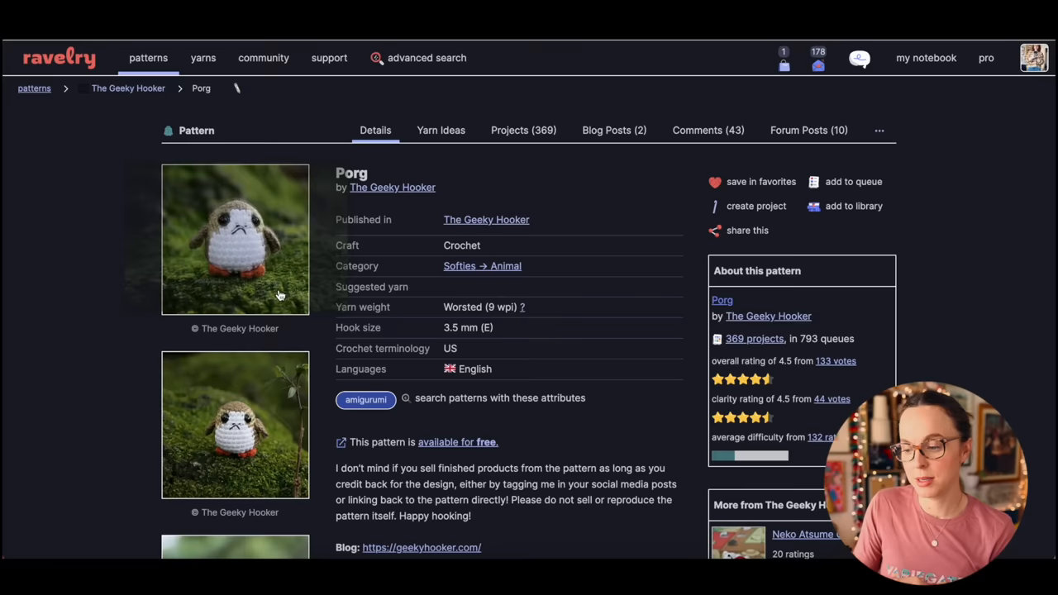
left_click(235, 239)
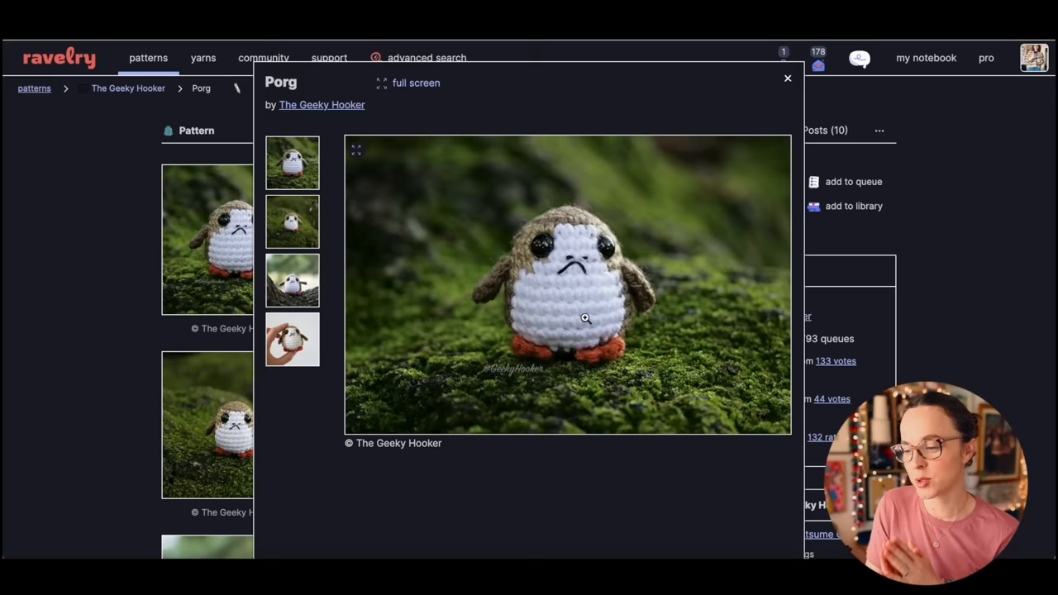
left_click(291, 221)
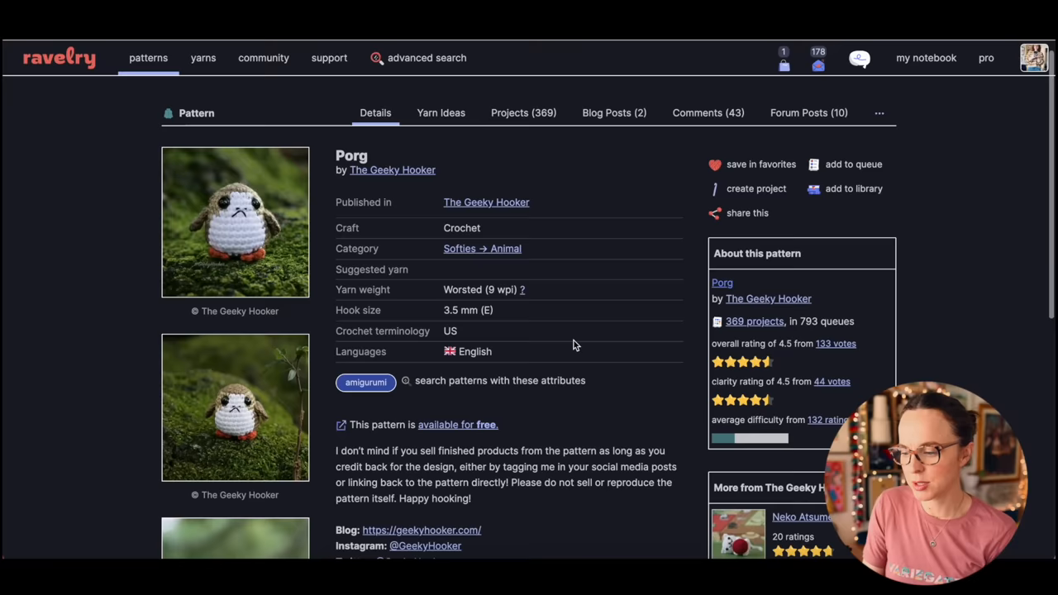
Step: Scroll through the Porg pattern's description and update notes toward the Projects (369) tab
scroll("down", 3)
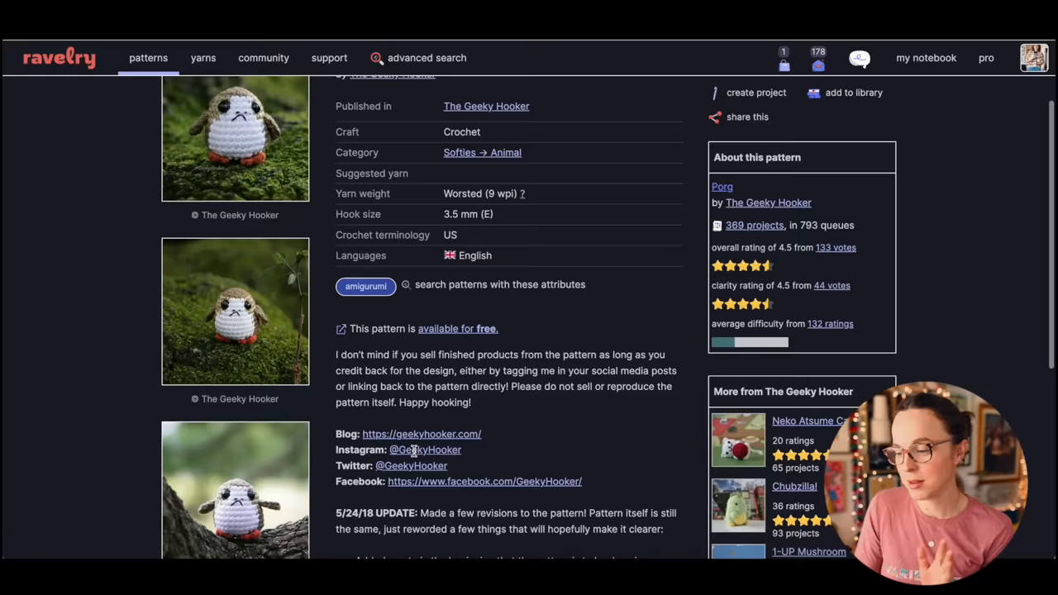
scroll("down", 3)
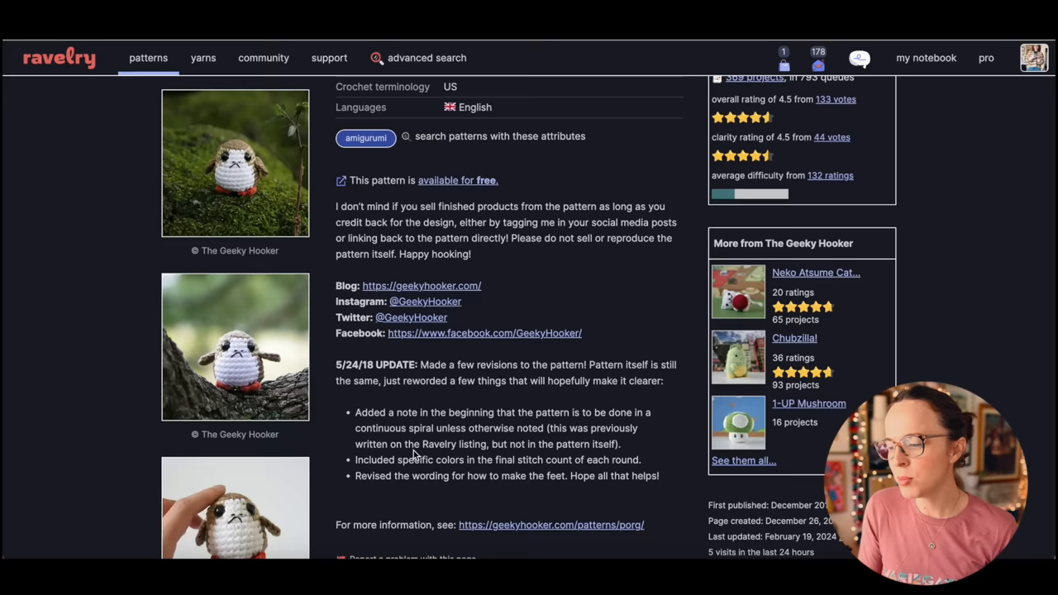
scroll("down", 3)
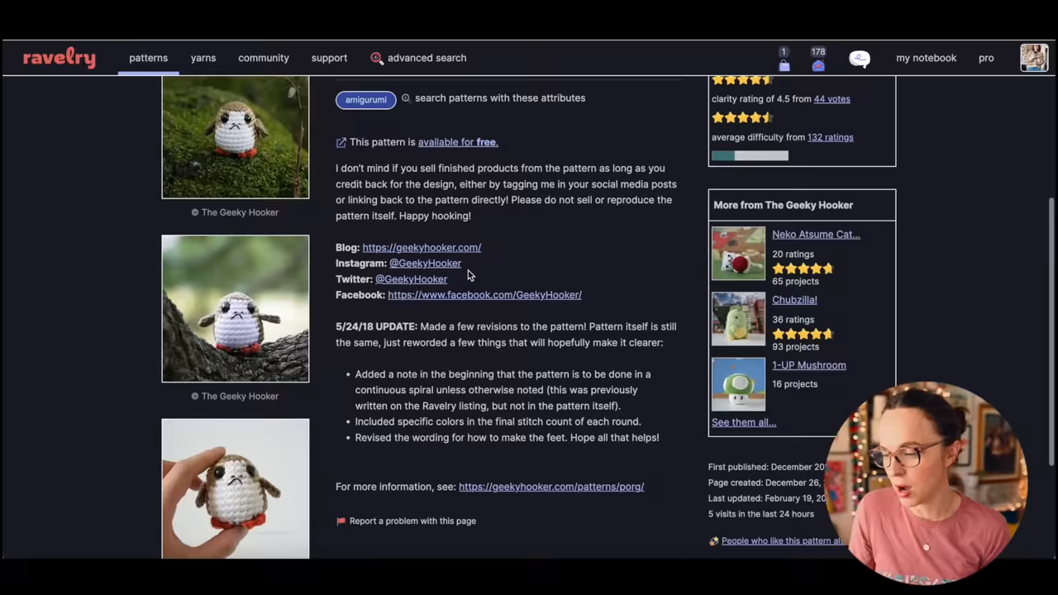
scroll("down", 3)
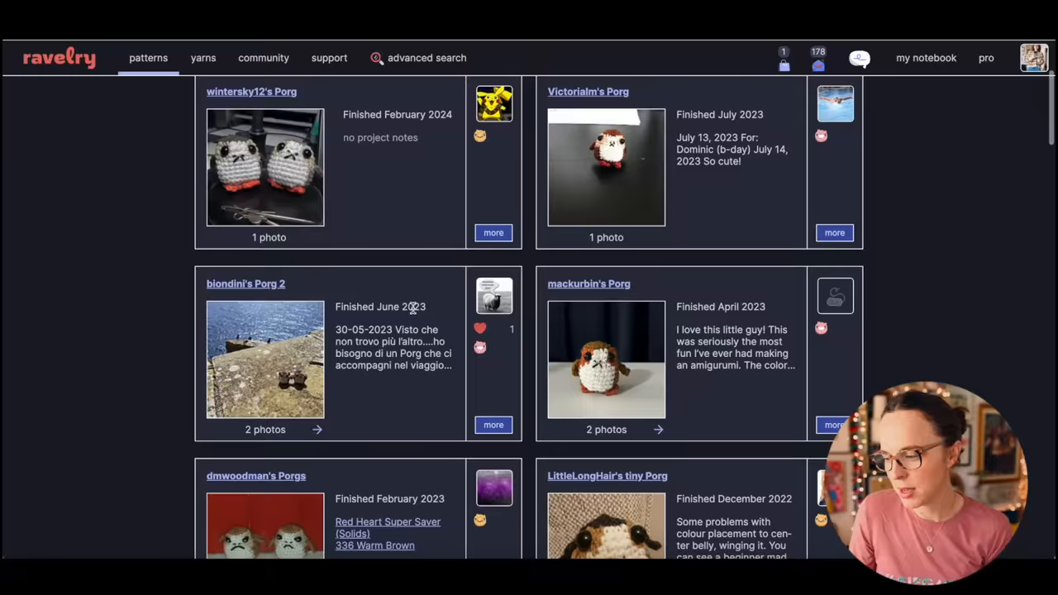
left_click(265, 360)
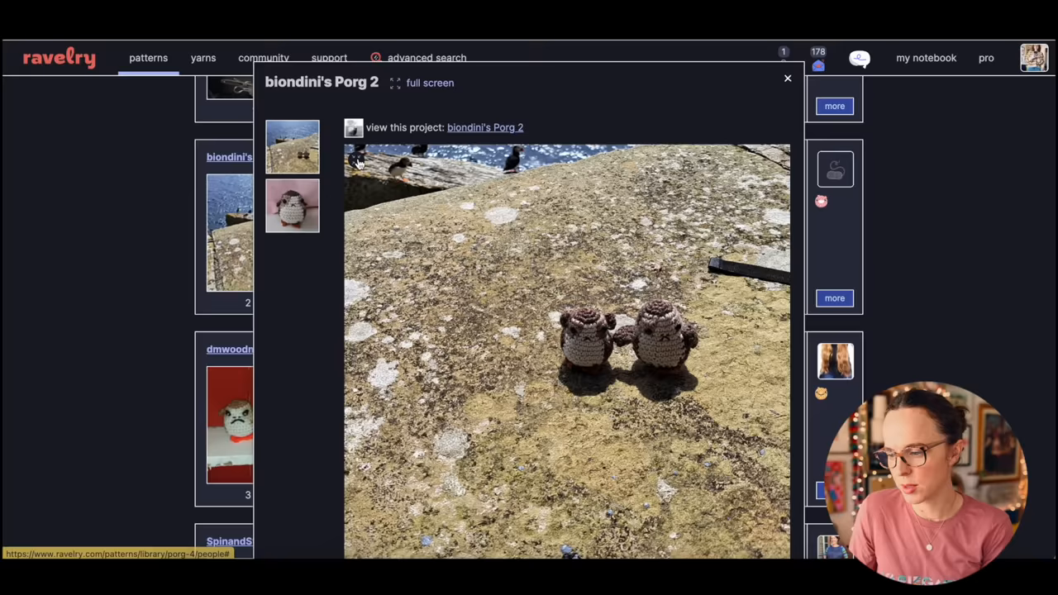
left_click(787, 78)
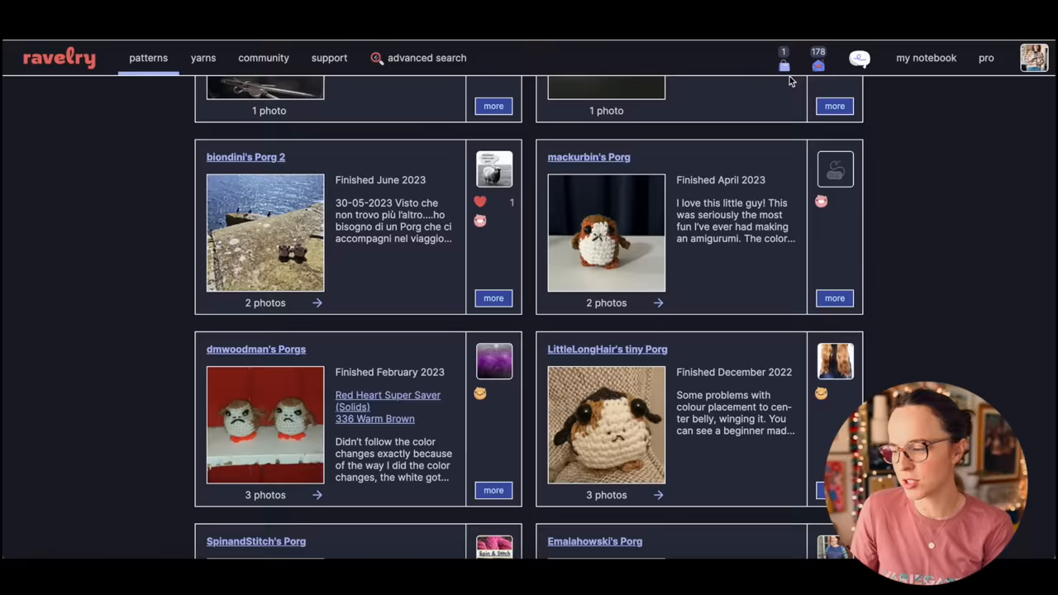
scroll("down", 3)
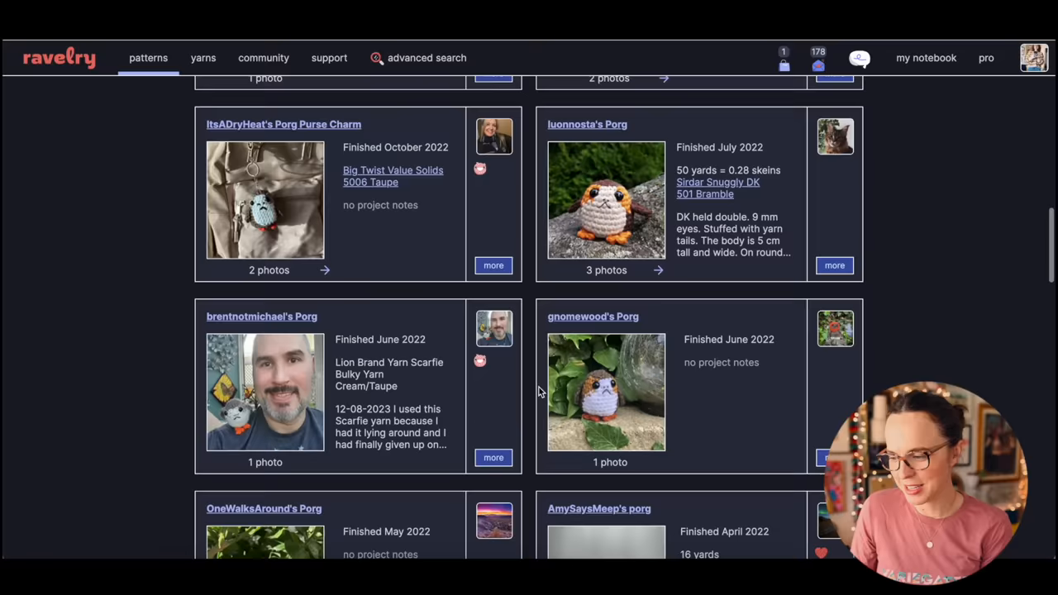
scroll("down", 3)
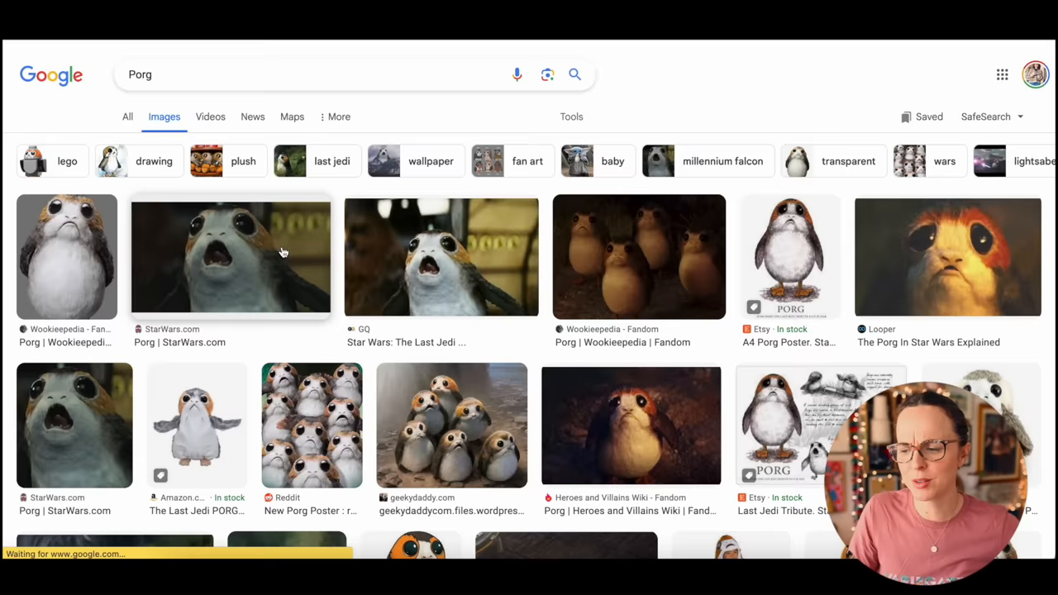
Step: Enlarge the Wookieepedia Porg picture in the Google Images side preview and keep browsing results
scroll("down", 3)
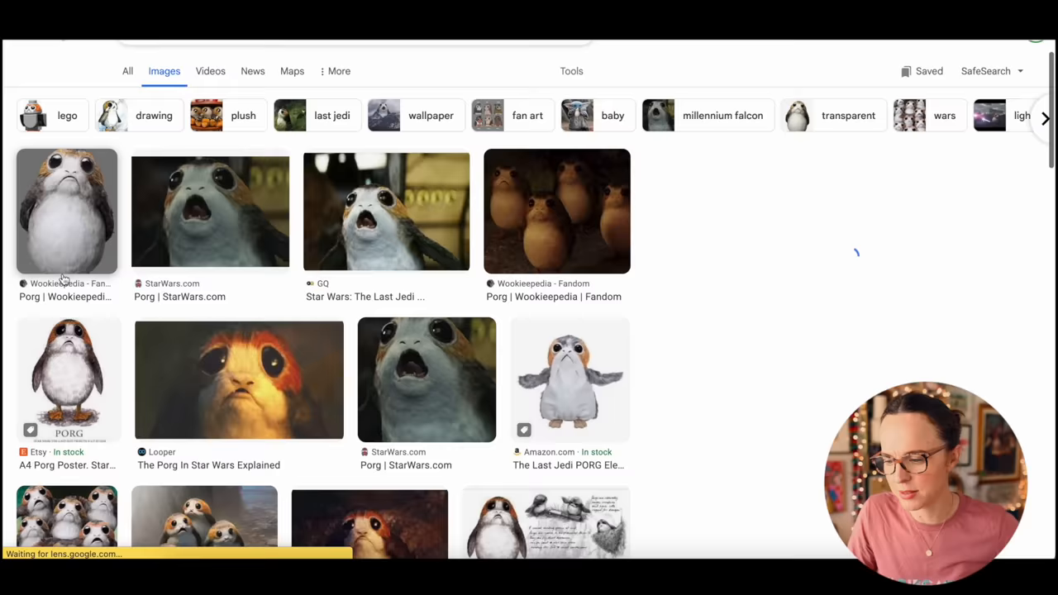
left_click(66, 212)
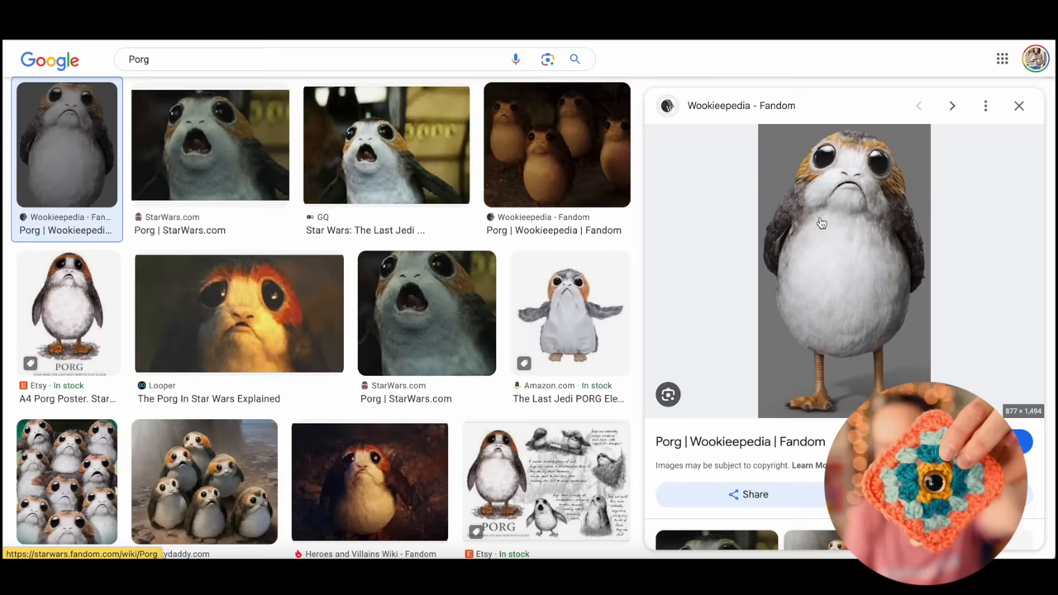
scroll("down", 3)
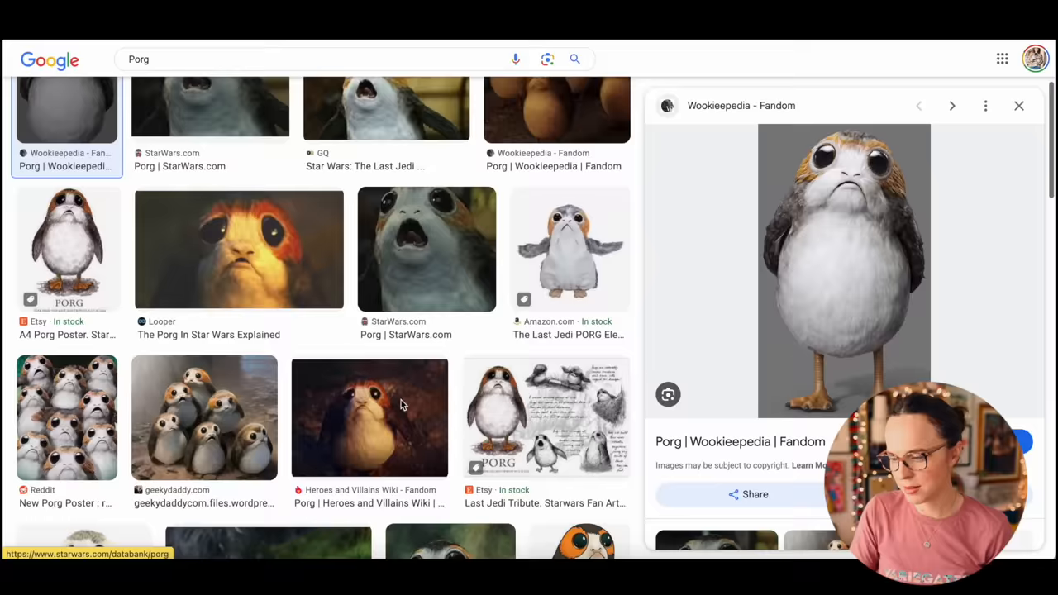